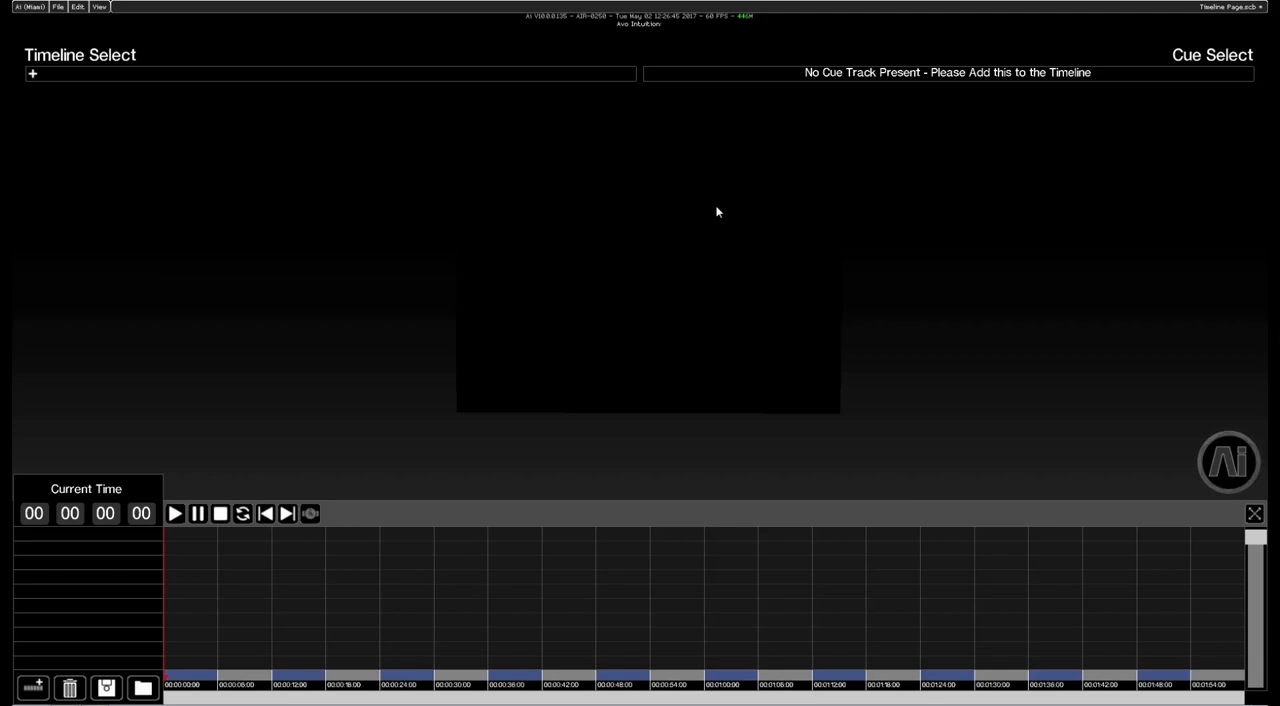
pyautogui.moveTo(1228, 460)
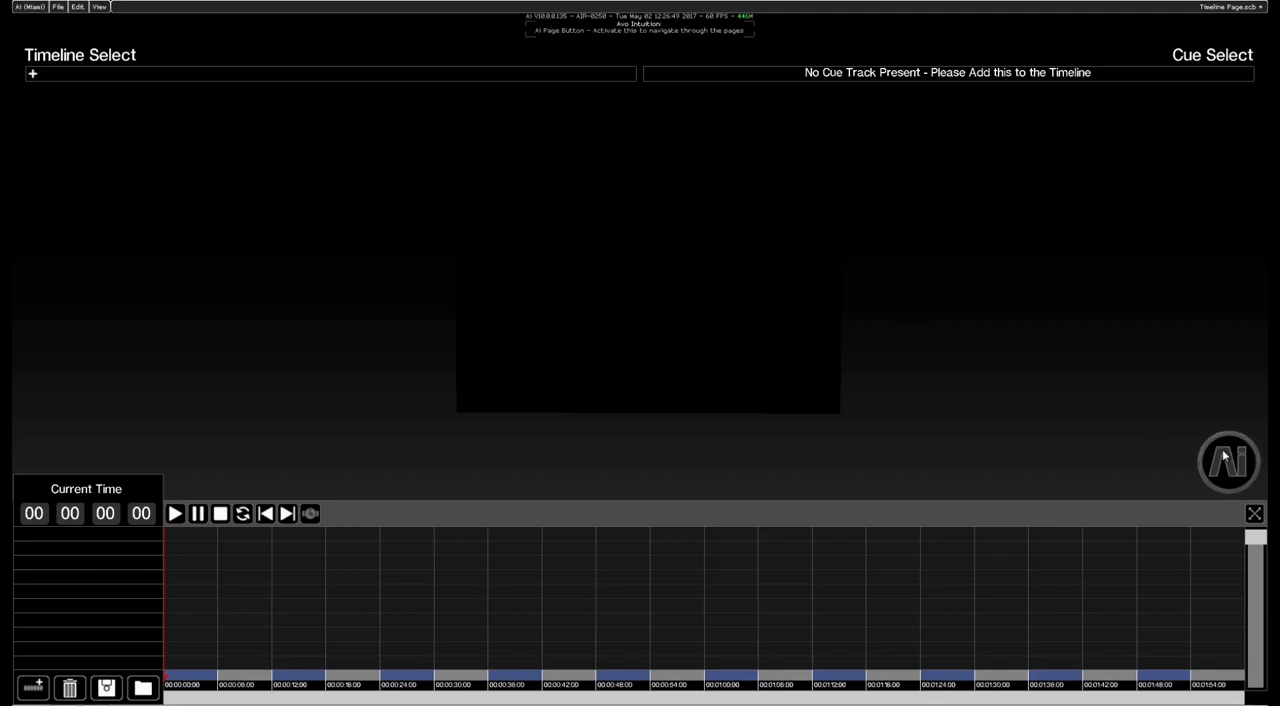
# - Bring up the add-track menu listing fixture layers, audio, control and cue tracks
pyautogui.click(1228, 461)
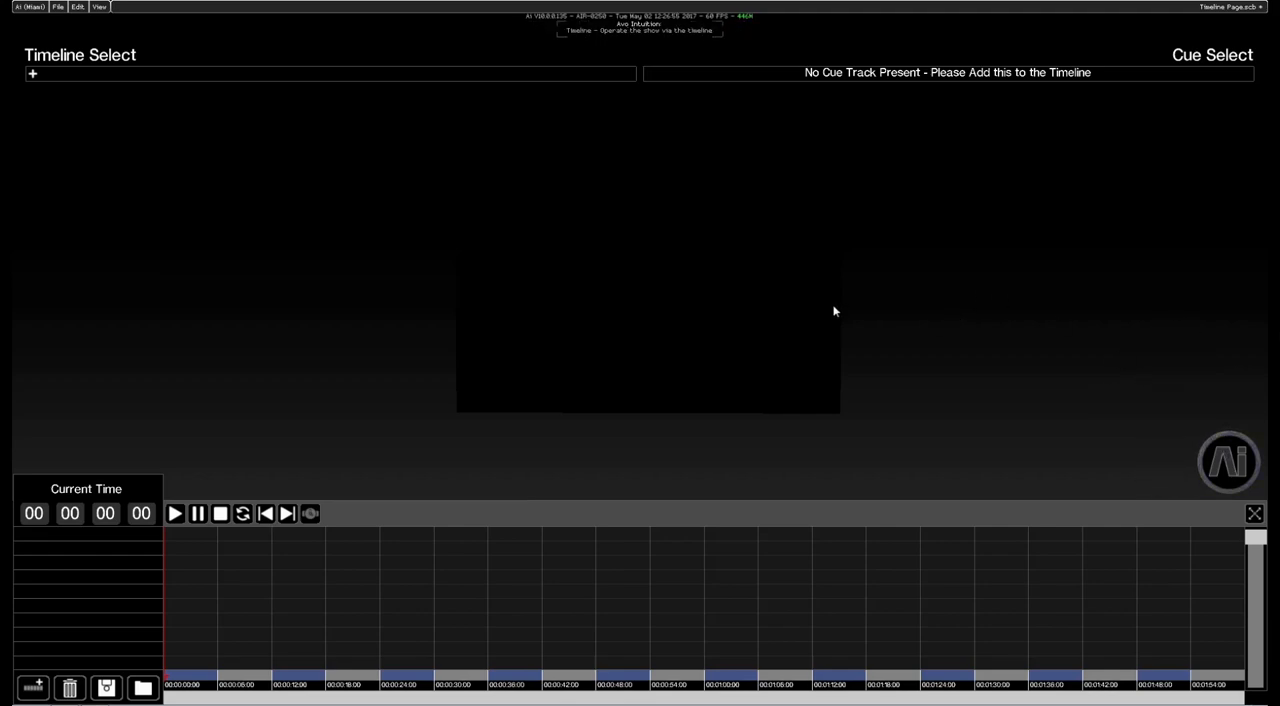
pyautogui.moveTo(848, 310)
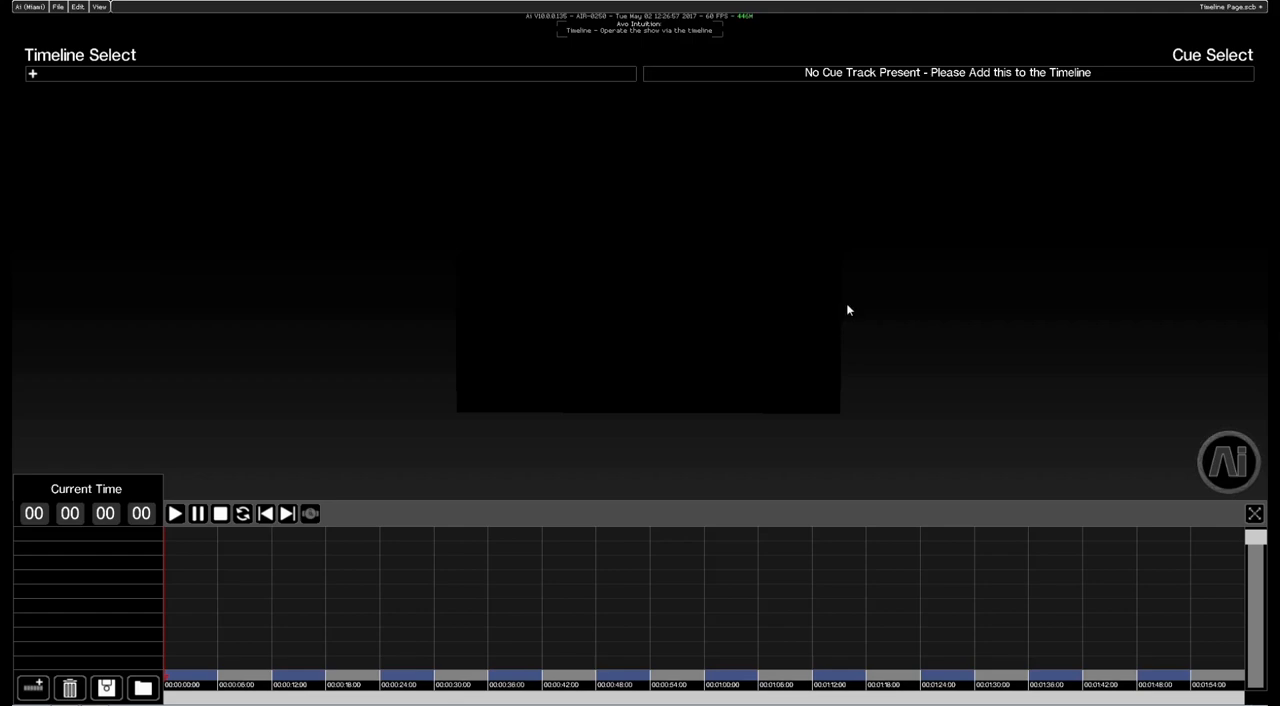
pyautogui.moveTo(704, 299)
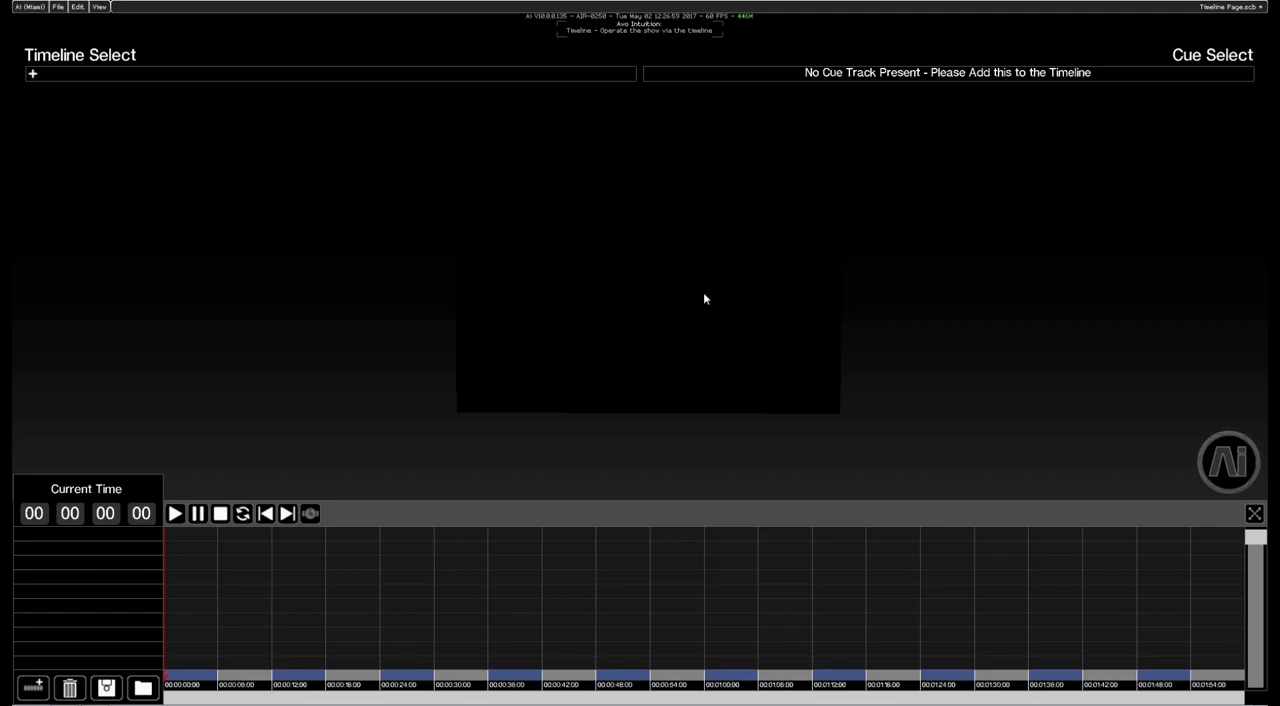
pyautogui.click(765, 595)
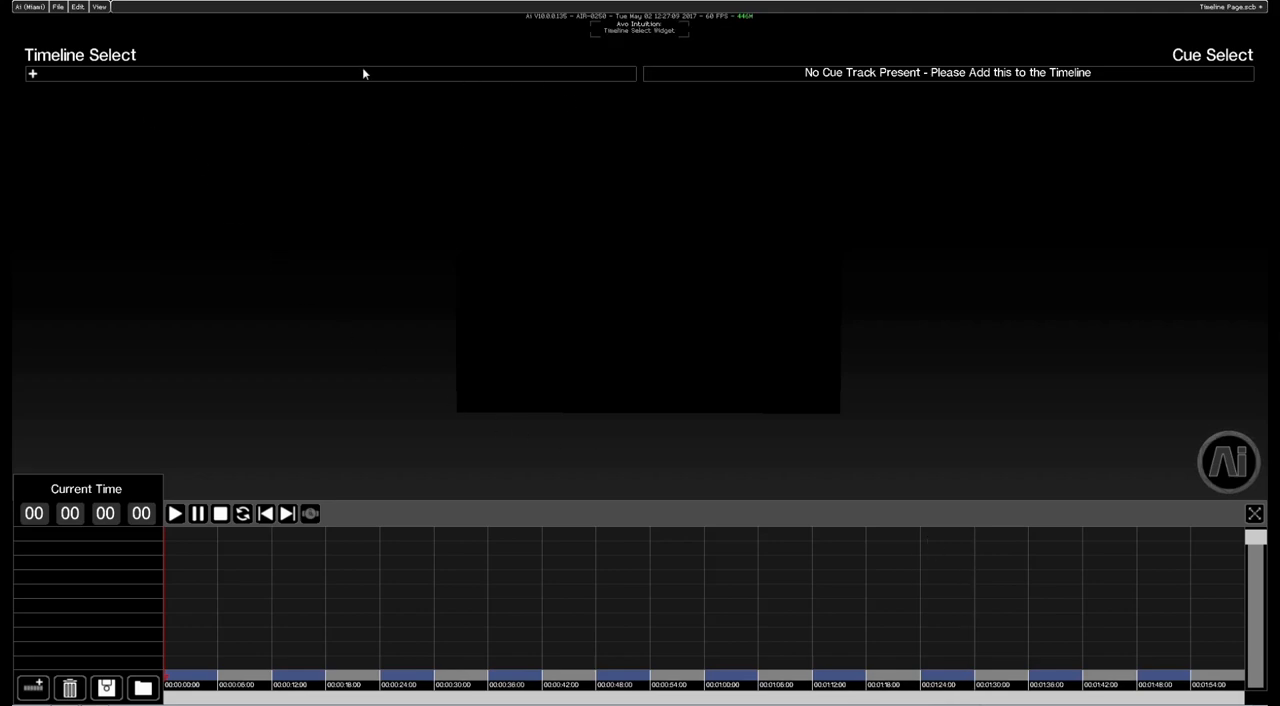
pyautogui.moveTo(389, 153)
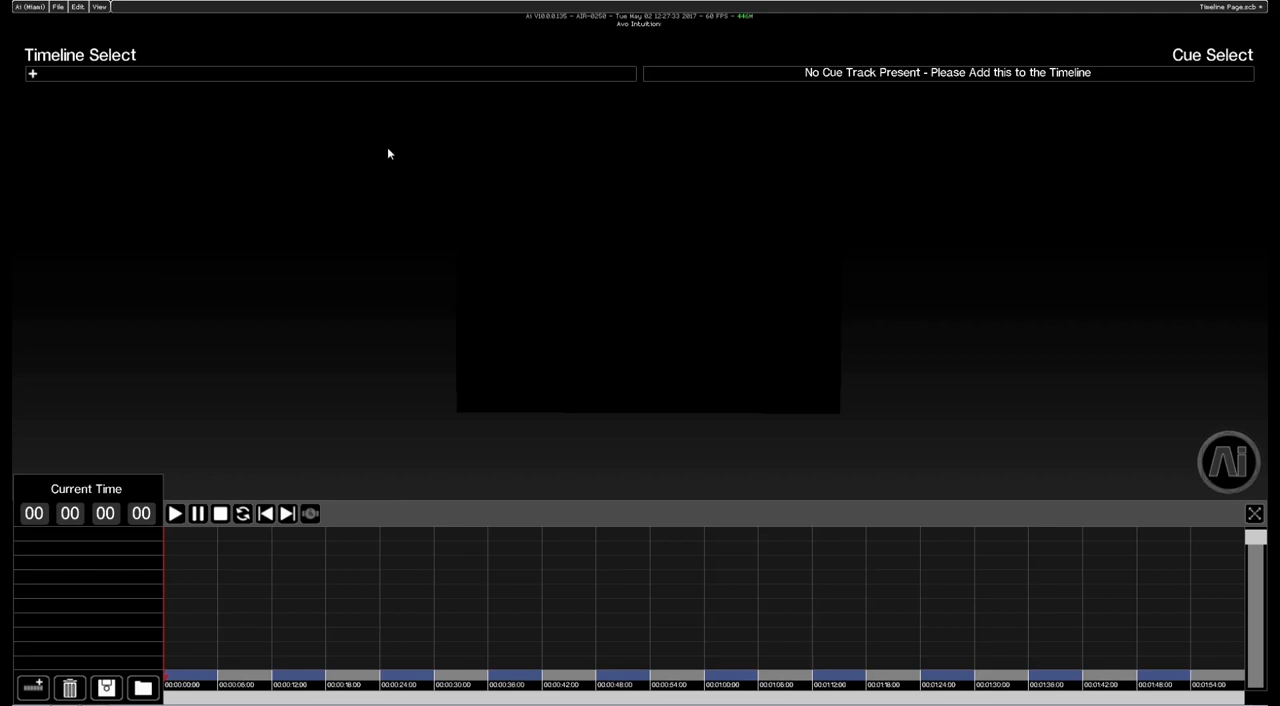
pyautogui.moveTo(67, 462)
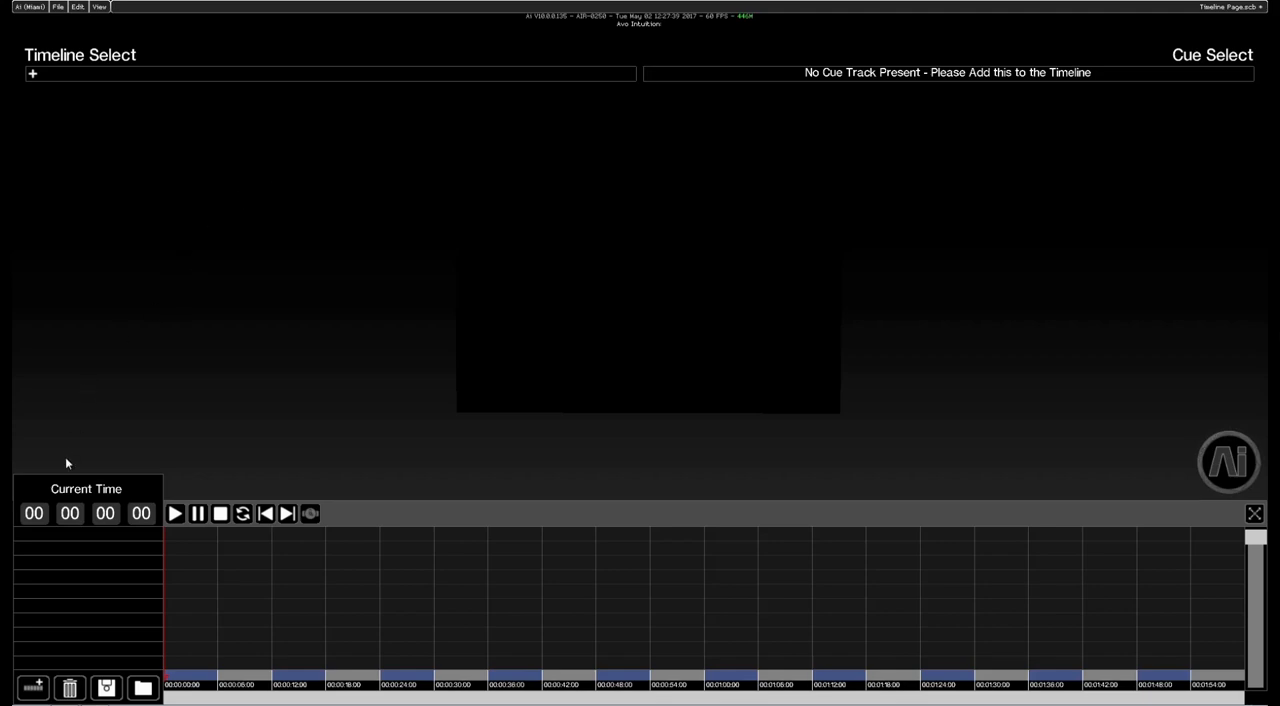
pyautogui.moveTo(32, 687)
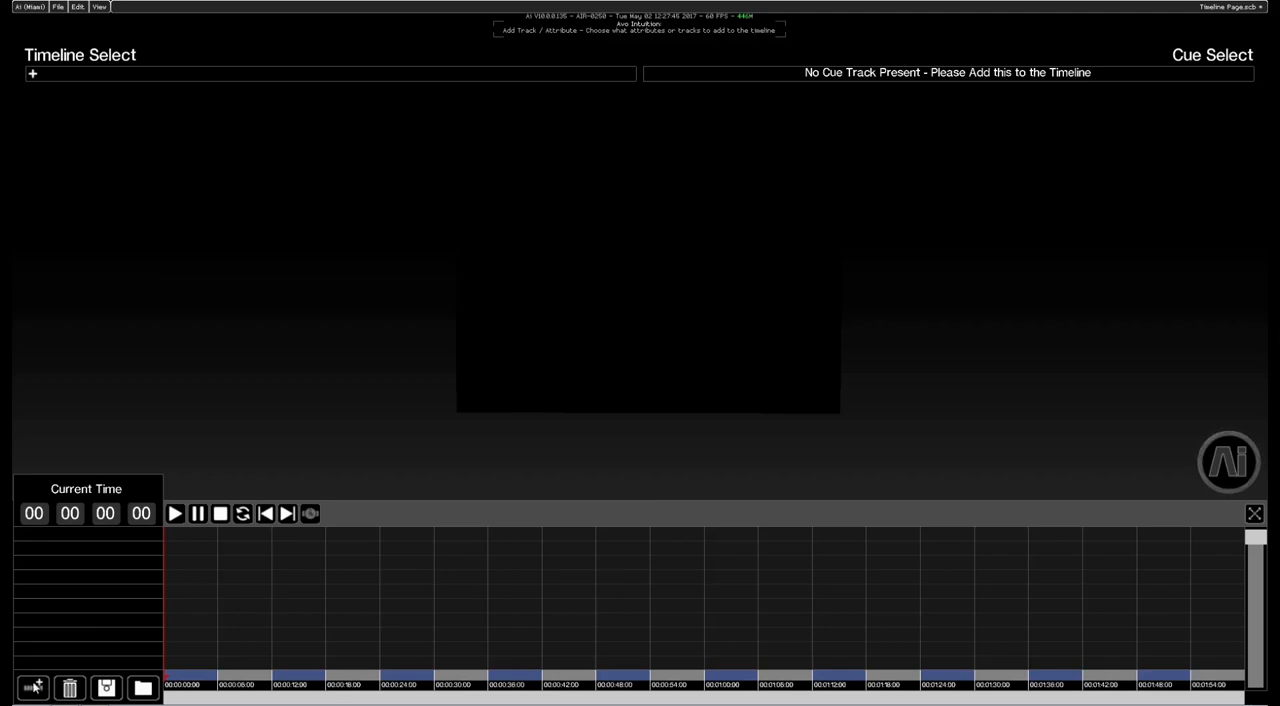
pyautogui.click(32, 74)
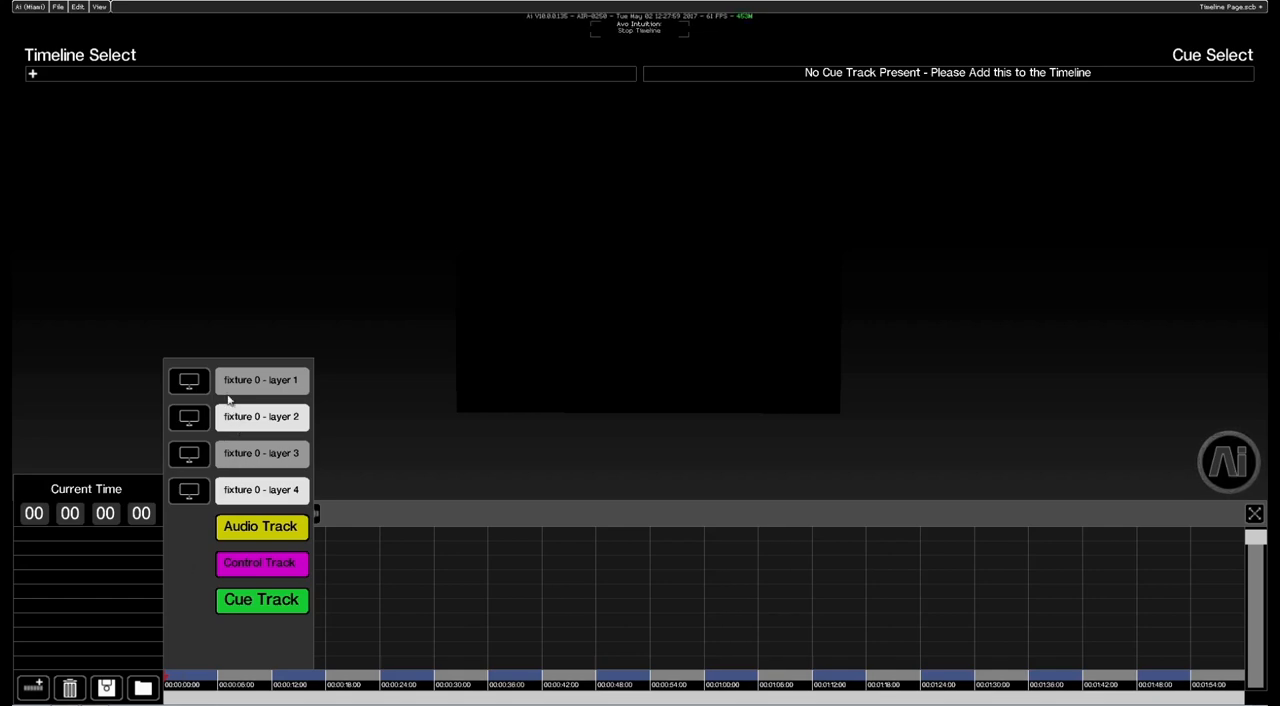
pyautogui.moveTo(255, 387)
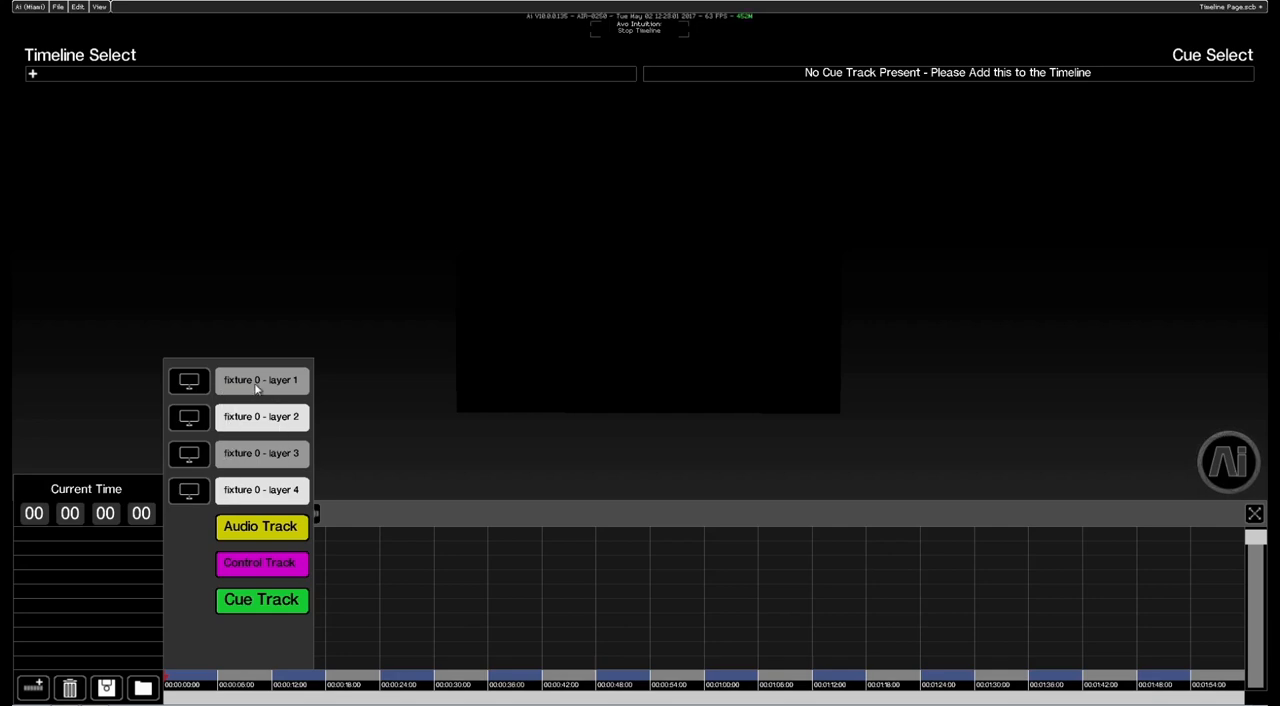
pyautogui.moveTo(245, 389)
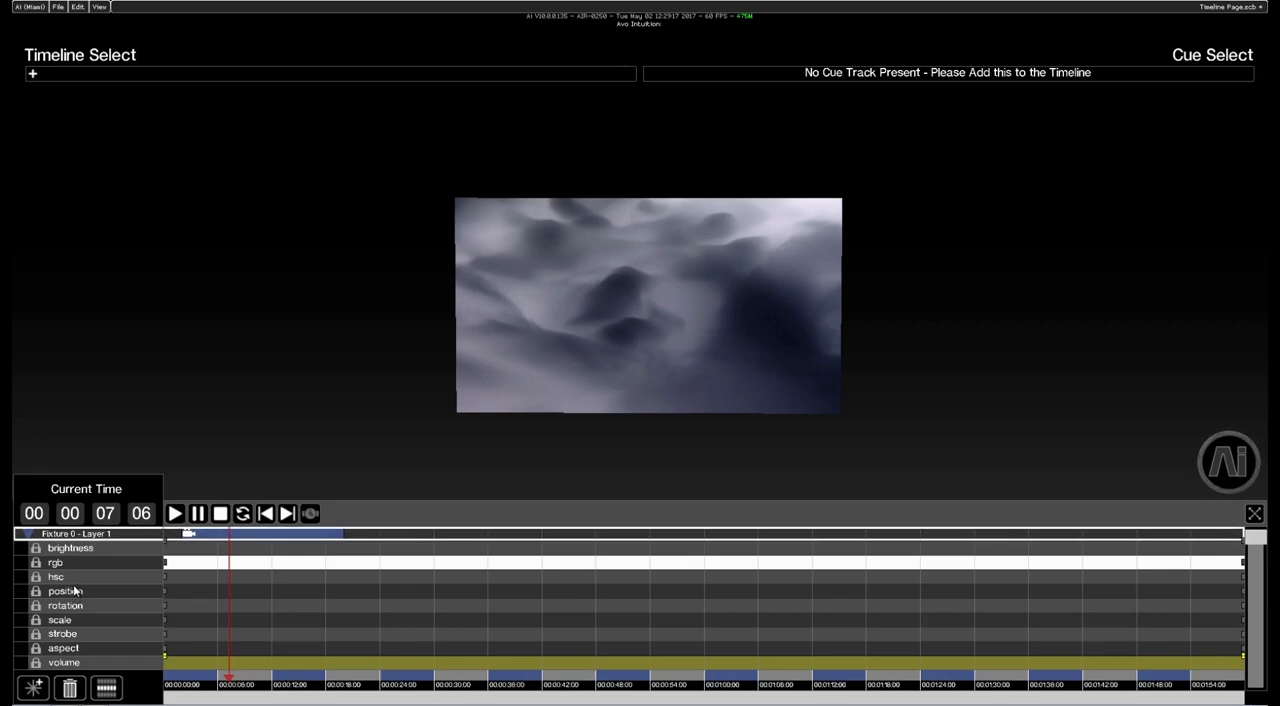
pyautogui.moveTo(82, 566)
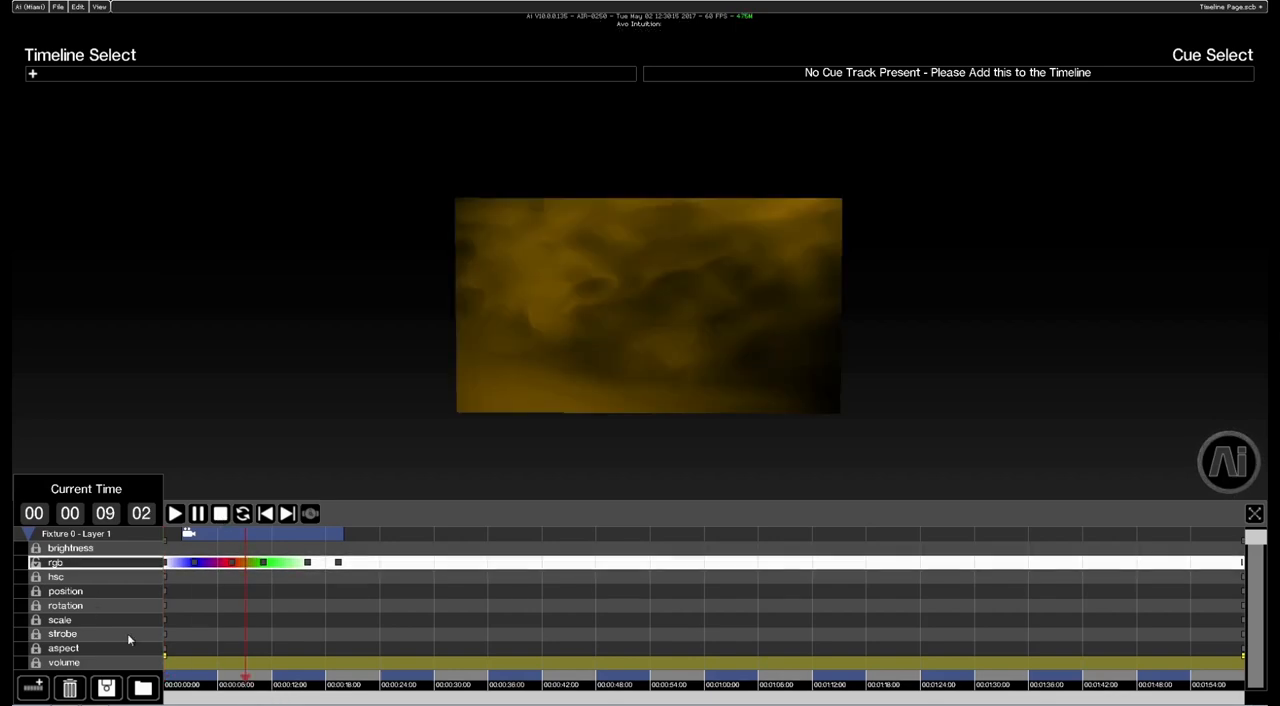
pyautogui.moveTo(118, 609)
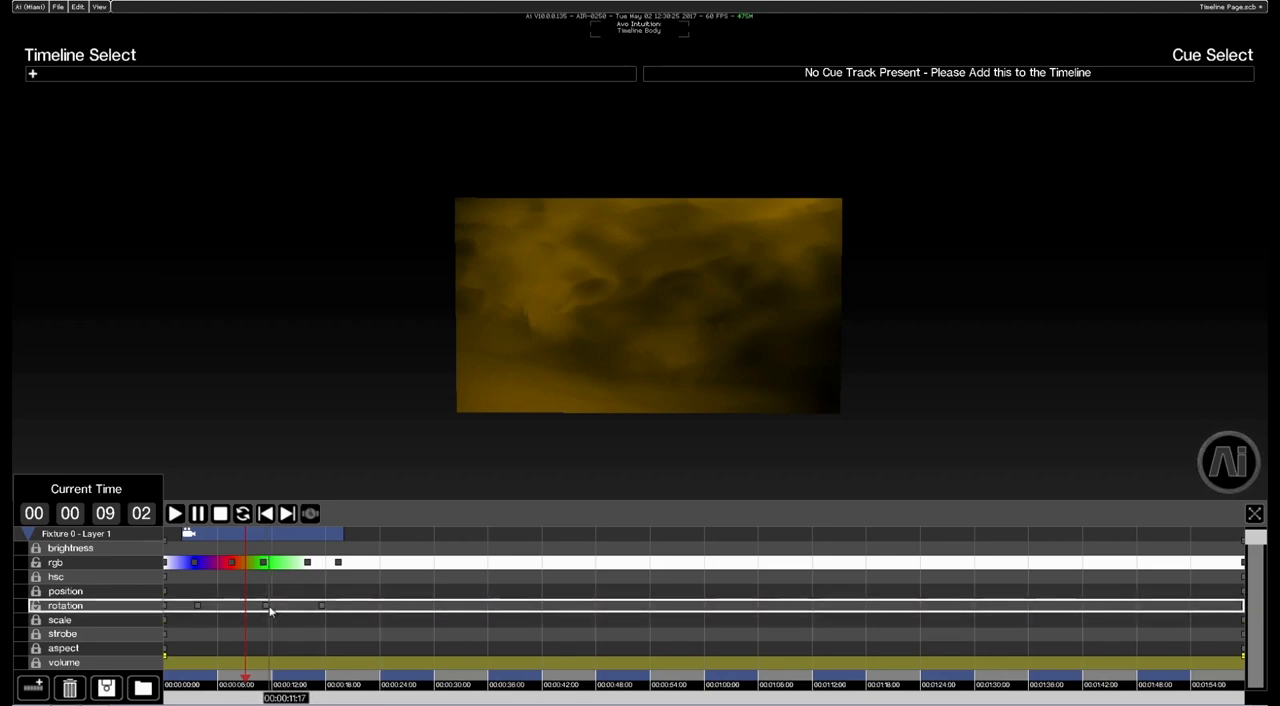
# - Place a rotation keyframe on Layer 1's rotation row early in the timeline
pyautogui.click(267, 605)
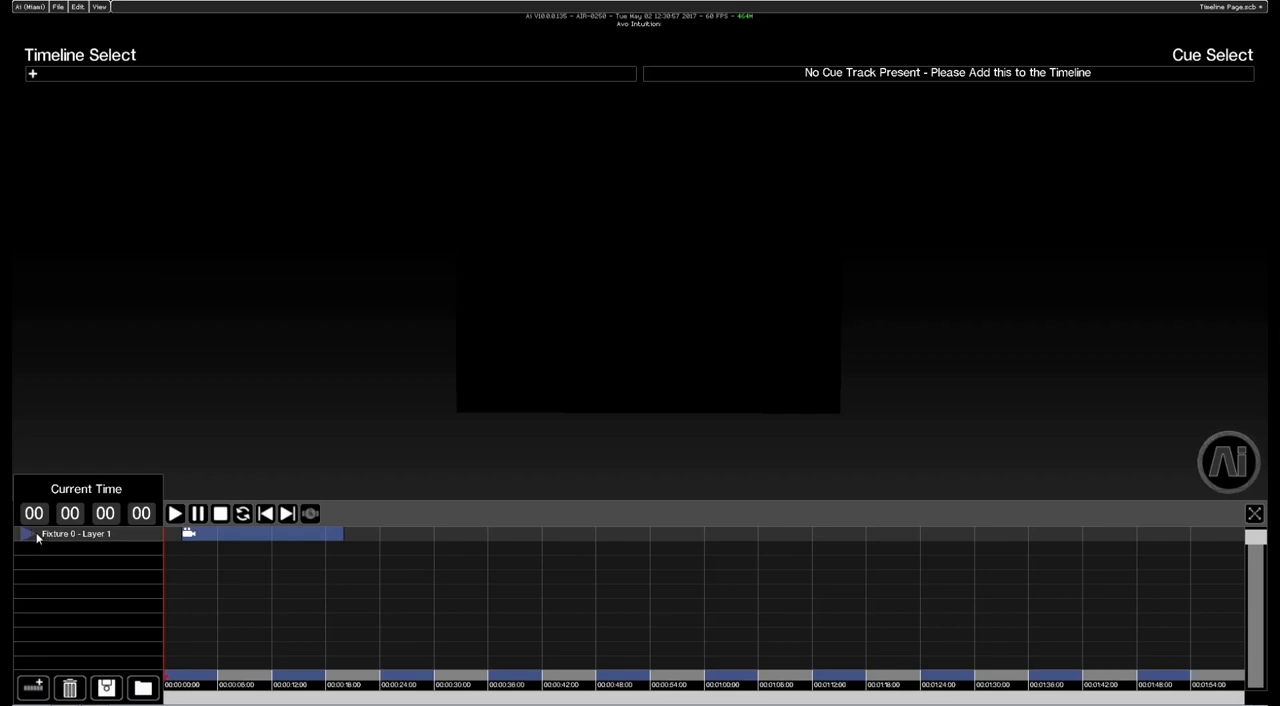
pyautogui.moveTo(68, 551)
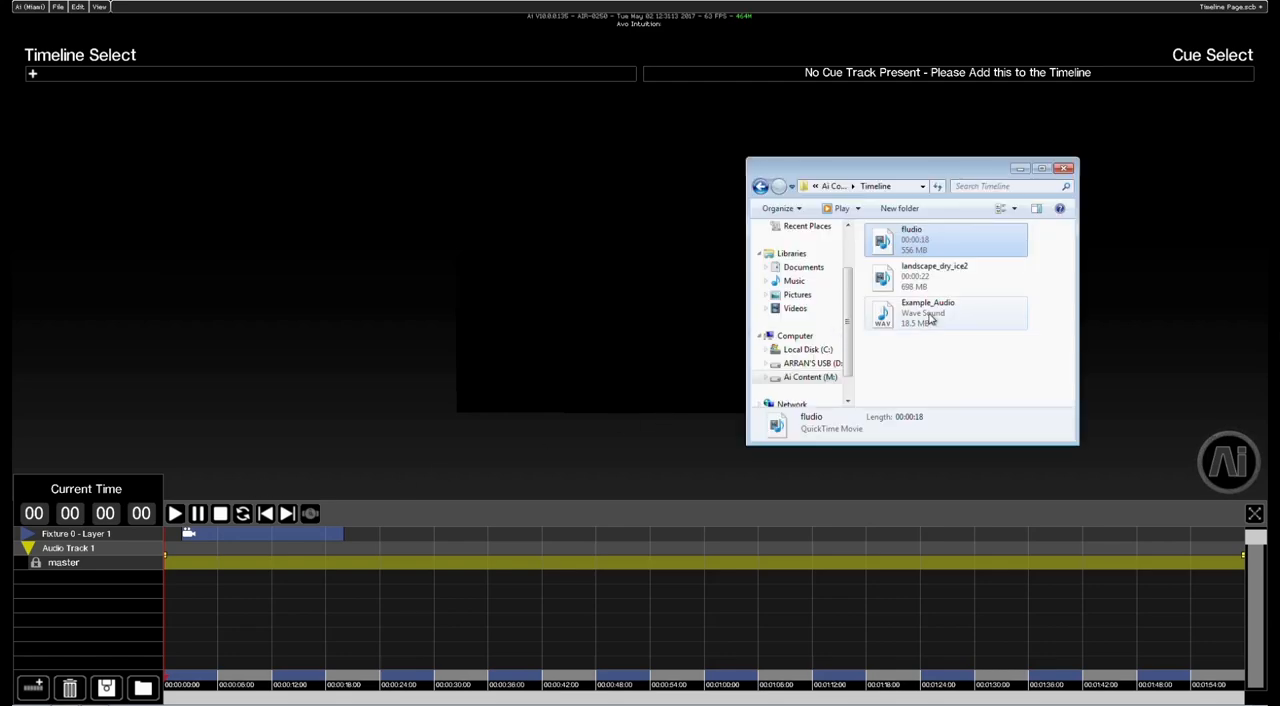
# - Load Example_Audio.wav as the audio track's sound
pyautogui.click(927, 312)
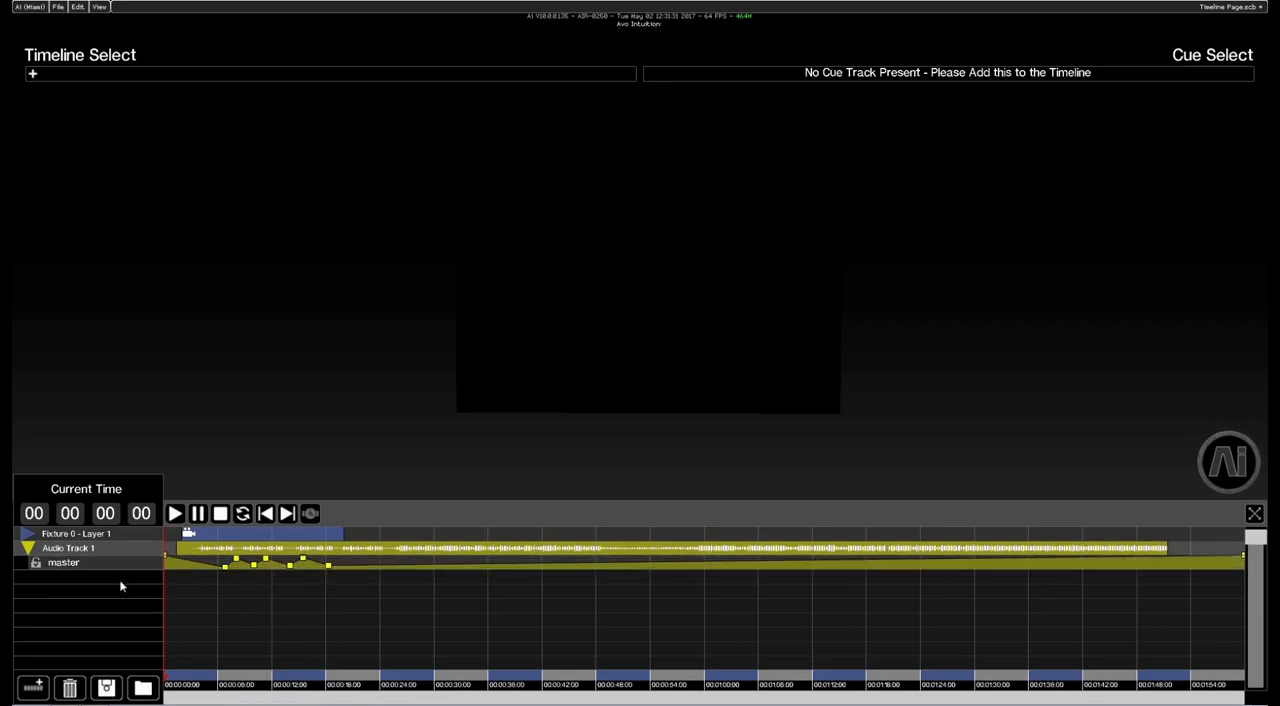
pyautogui.moveTo(83, 614)
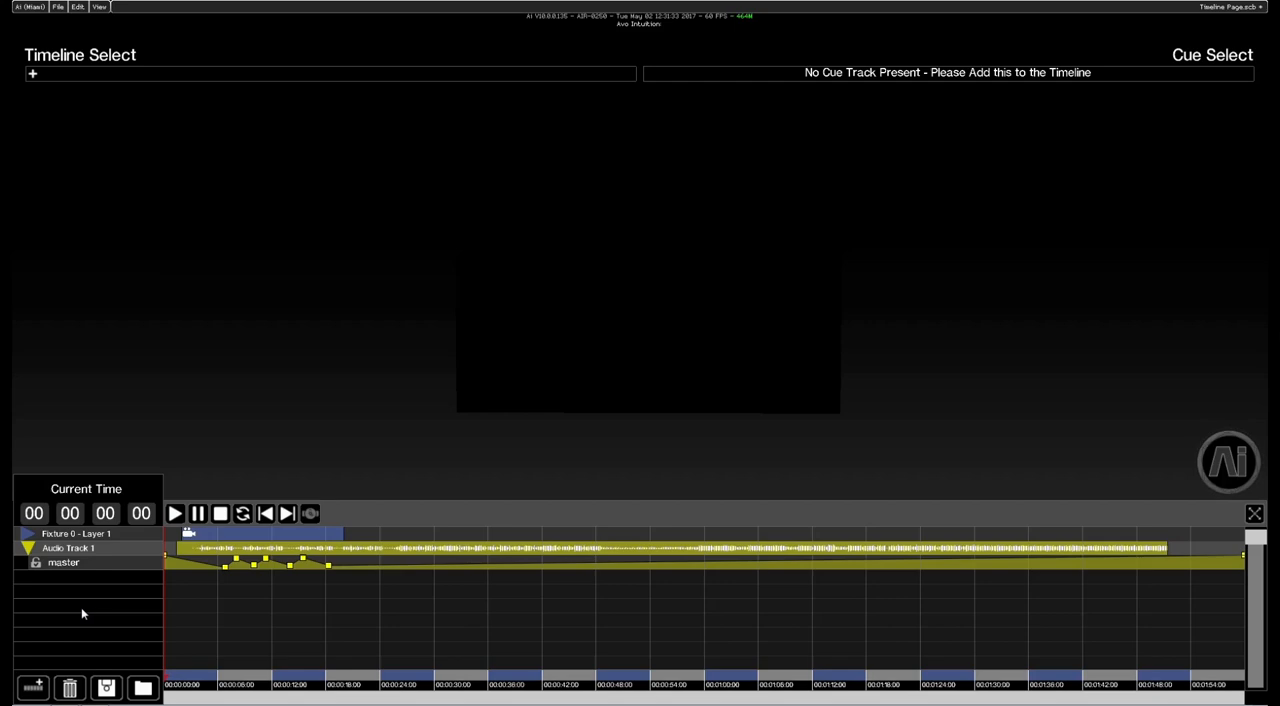
pyautogui.moveTo(33, 682)
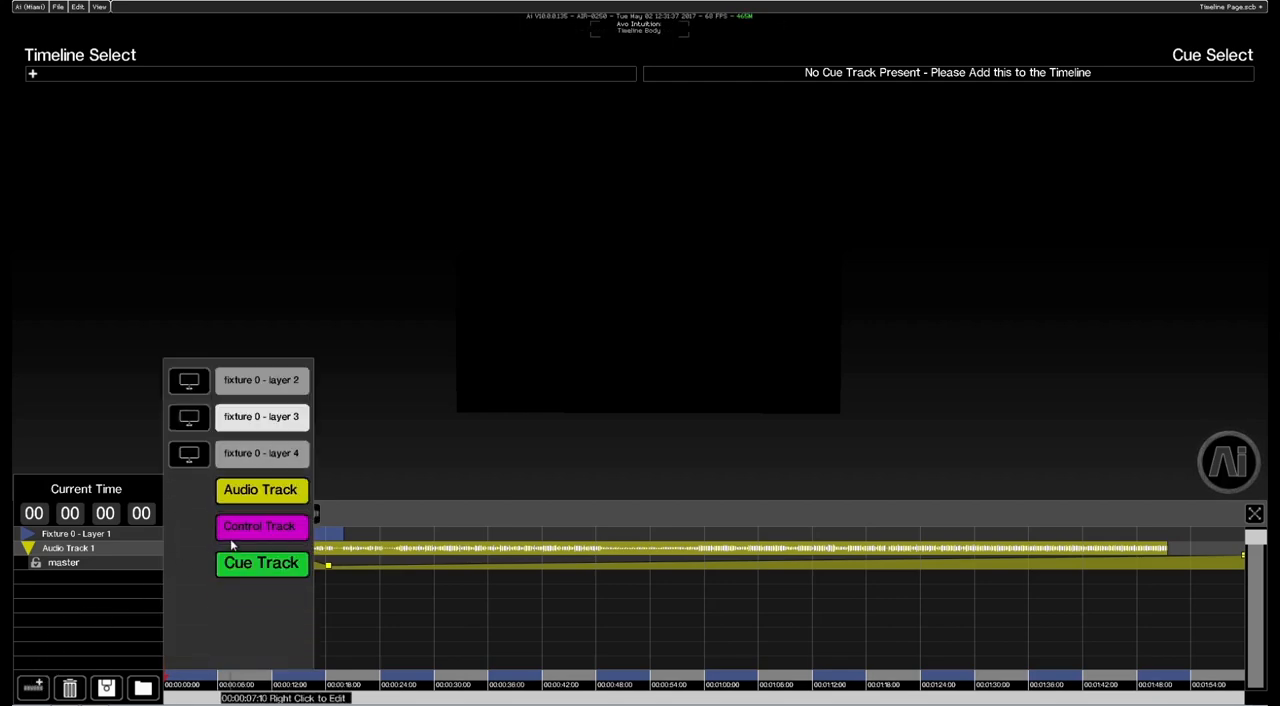
# - Add a Control track and set its twelve-second event's action to stop, then a timer option
pyautogui.click(261, 526)
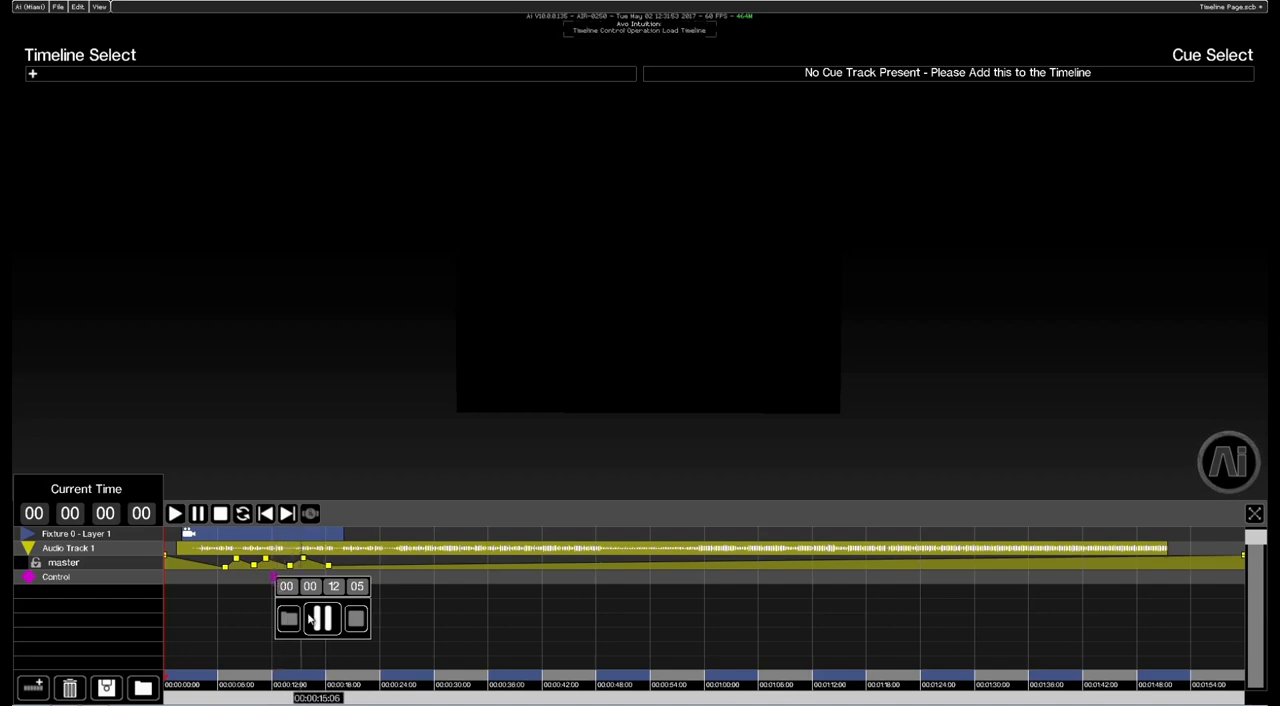
pyautogui.click(322, 618)
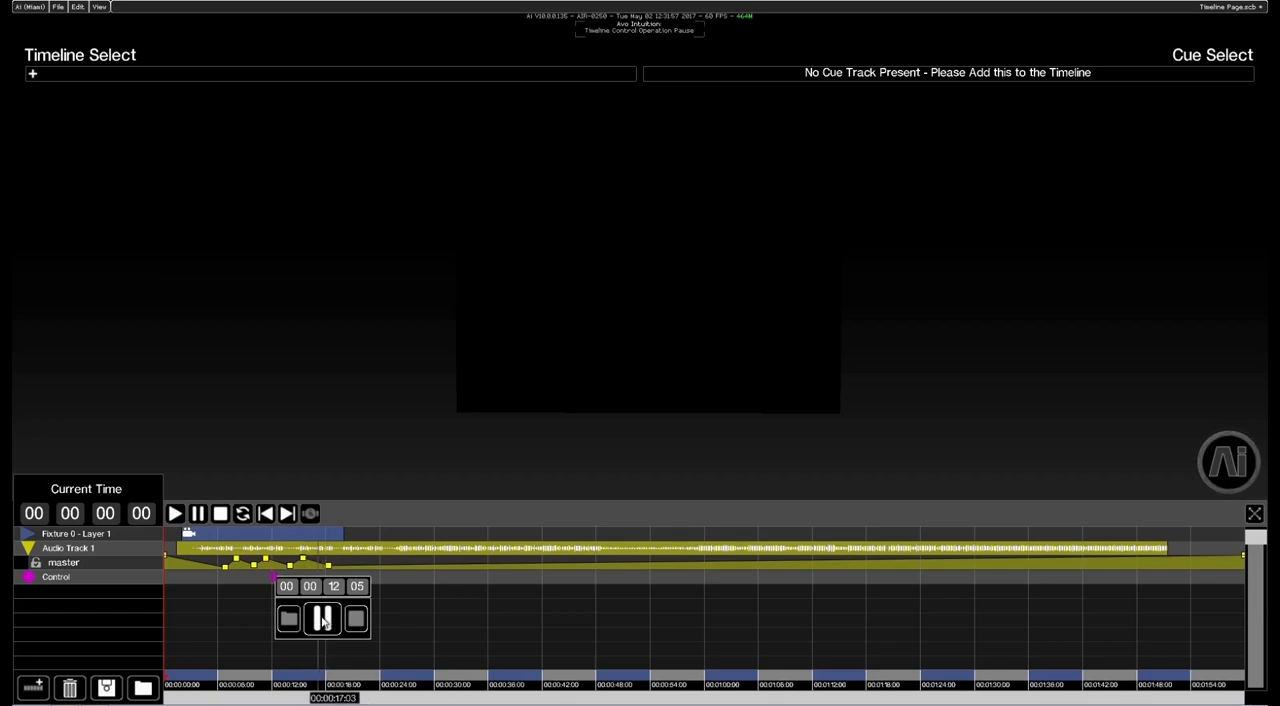
pyautogui.click(323, 618)
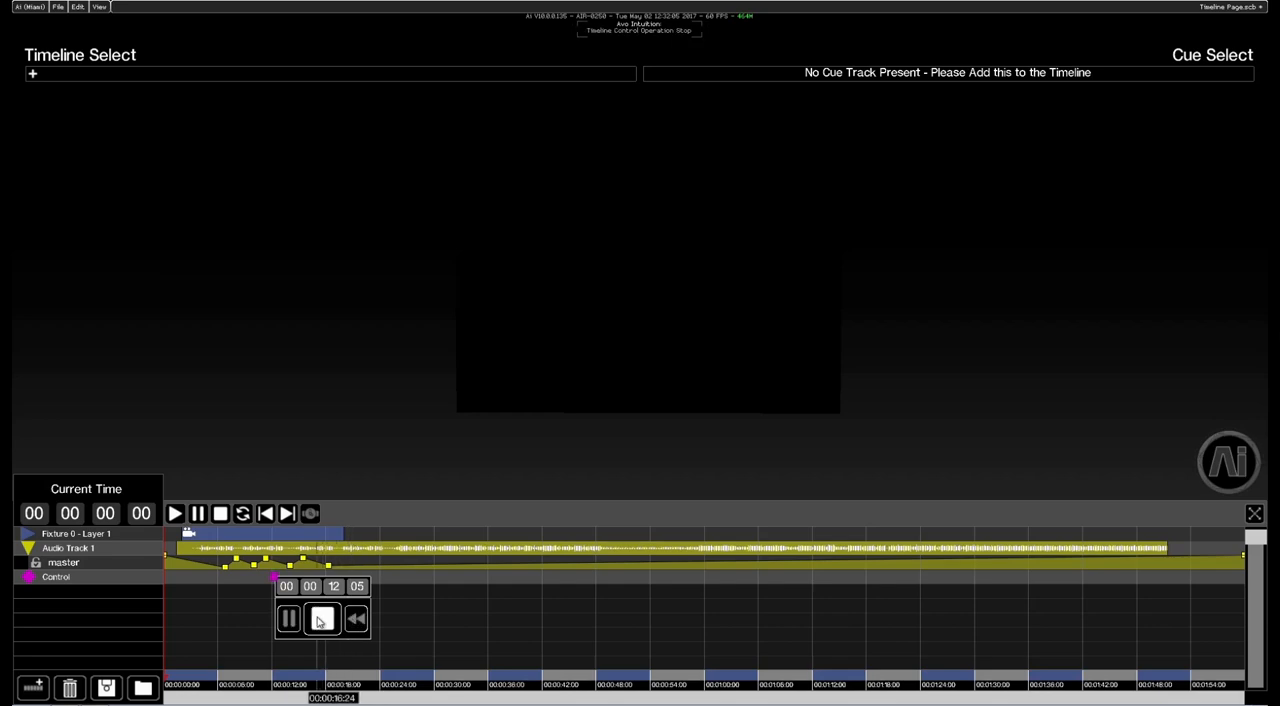
pyautogui.click(322, 617)
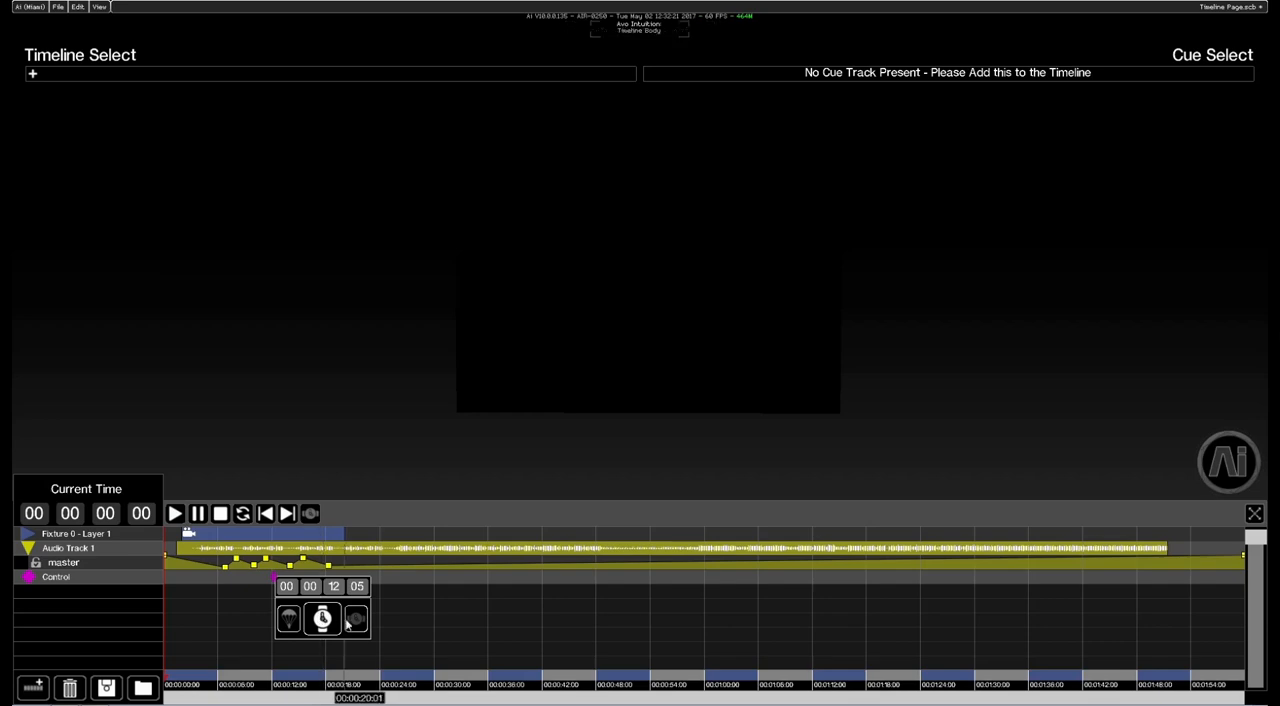
pyautogui.click(355, 619)
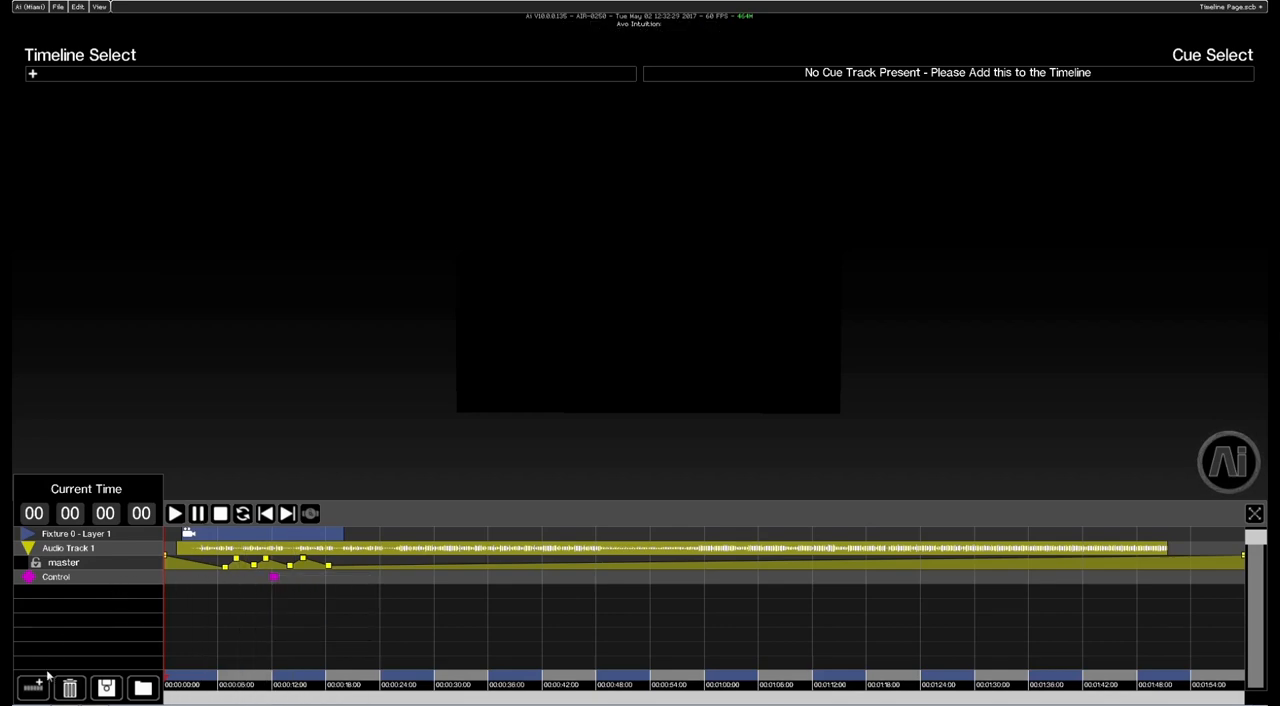
# - Add a Cue track and label its cues 'cue', 're' and 'green video'
pyautogui.click(33, 687)
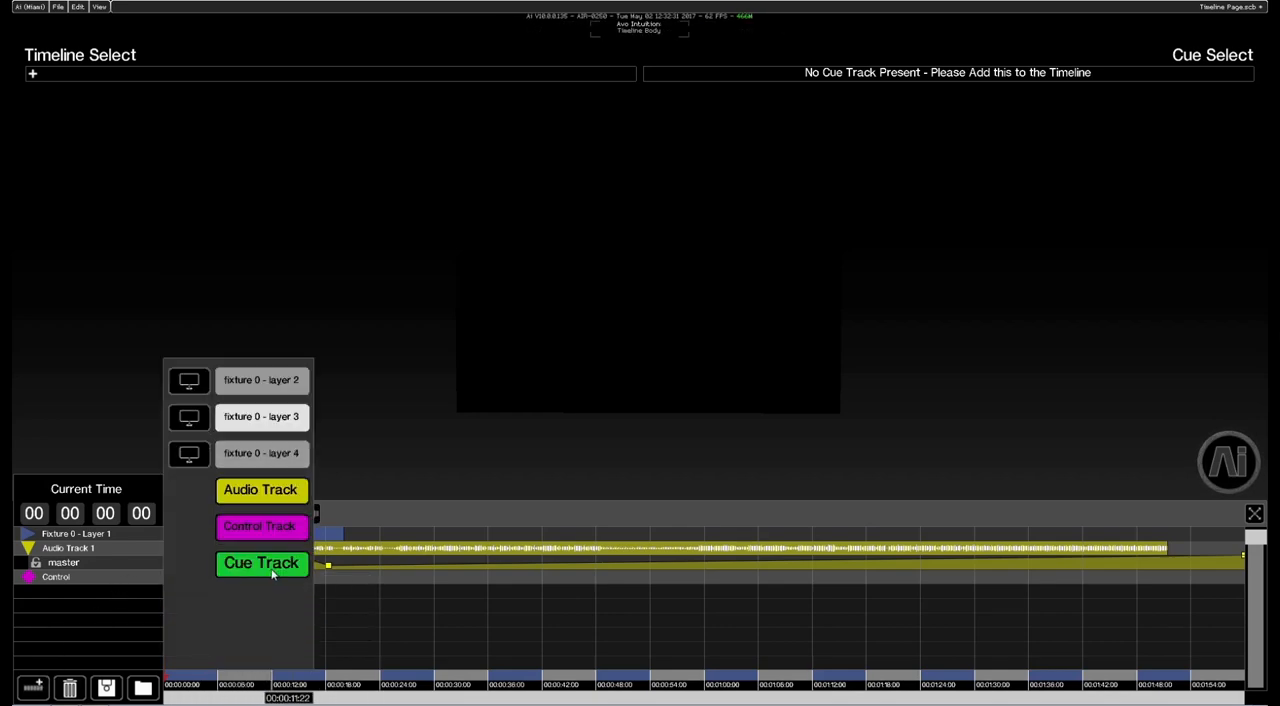
pyautogui.click(261, 562)
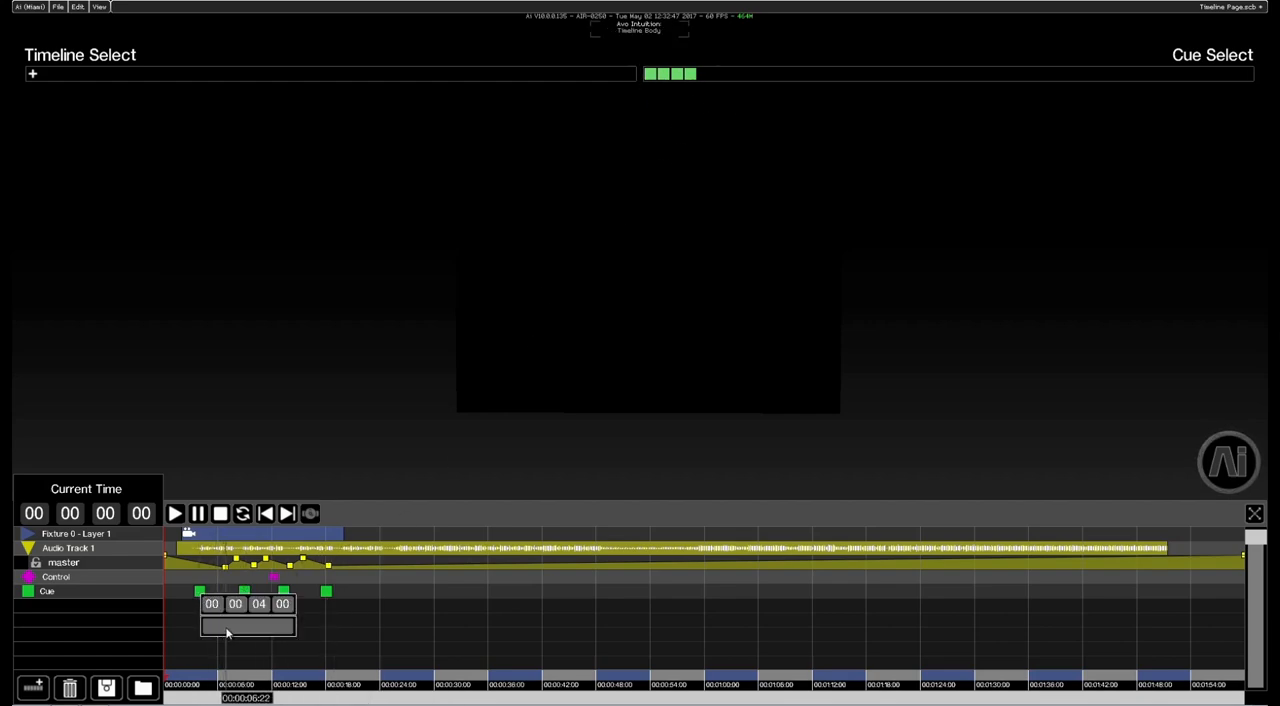
pyautogui.write('cue')
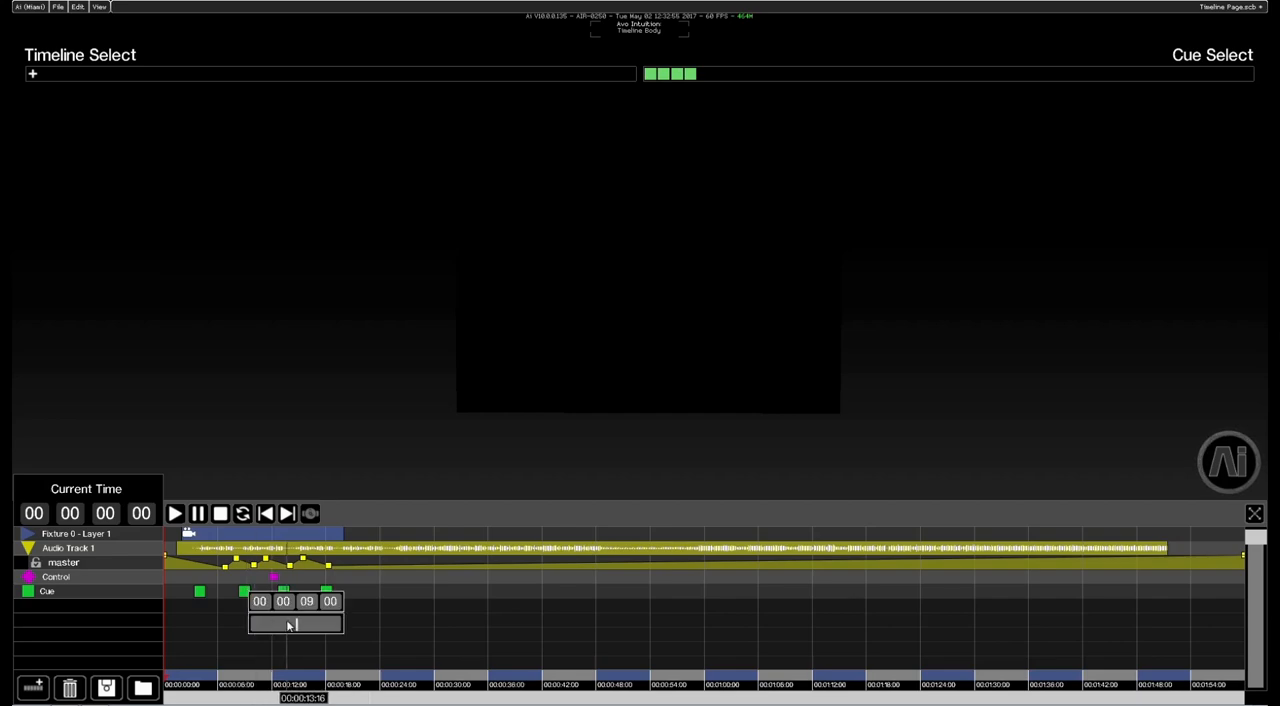
pyautogui.write('re')
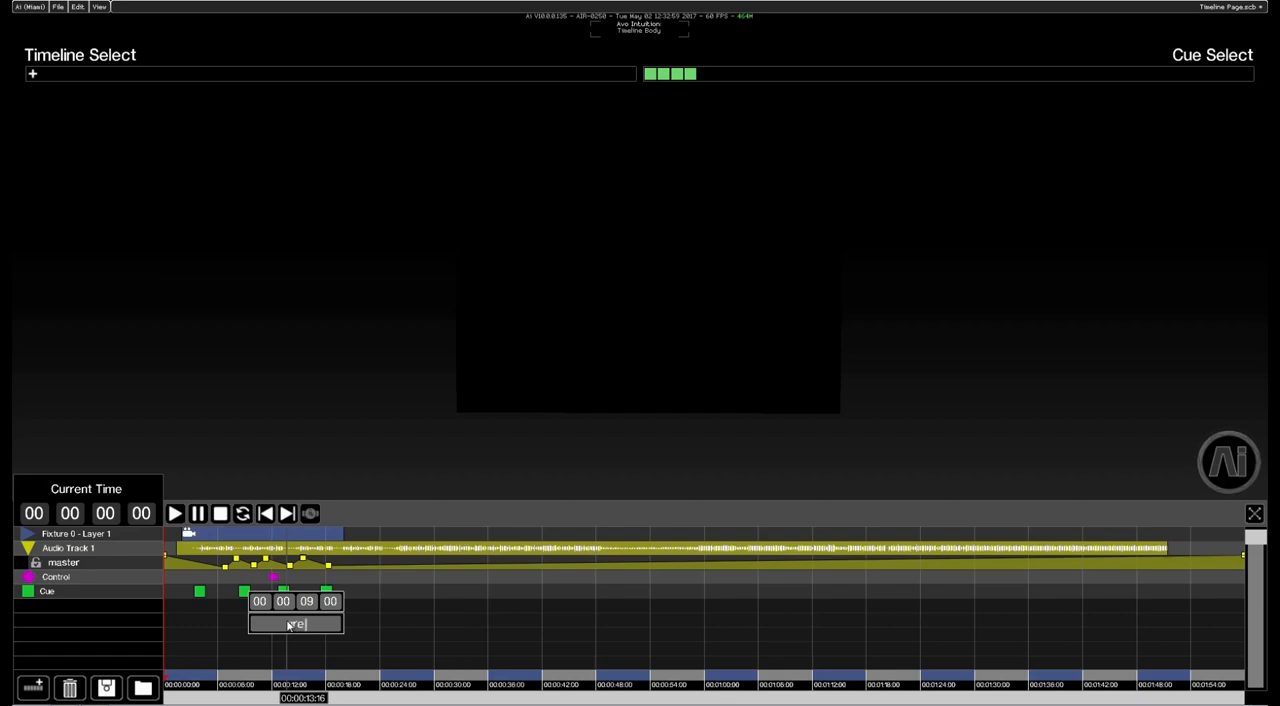
pyautogui.write('green video')
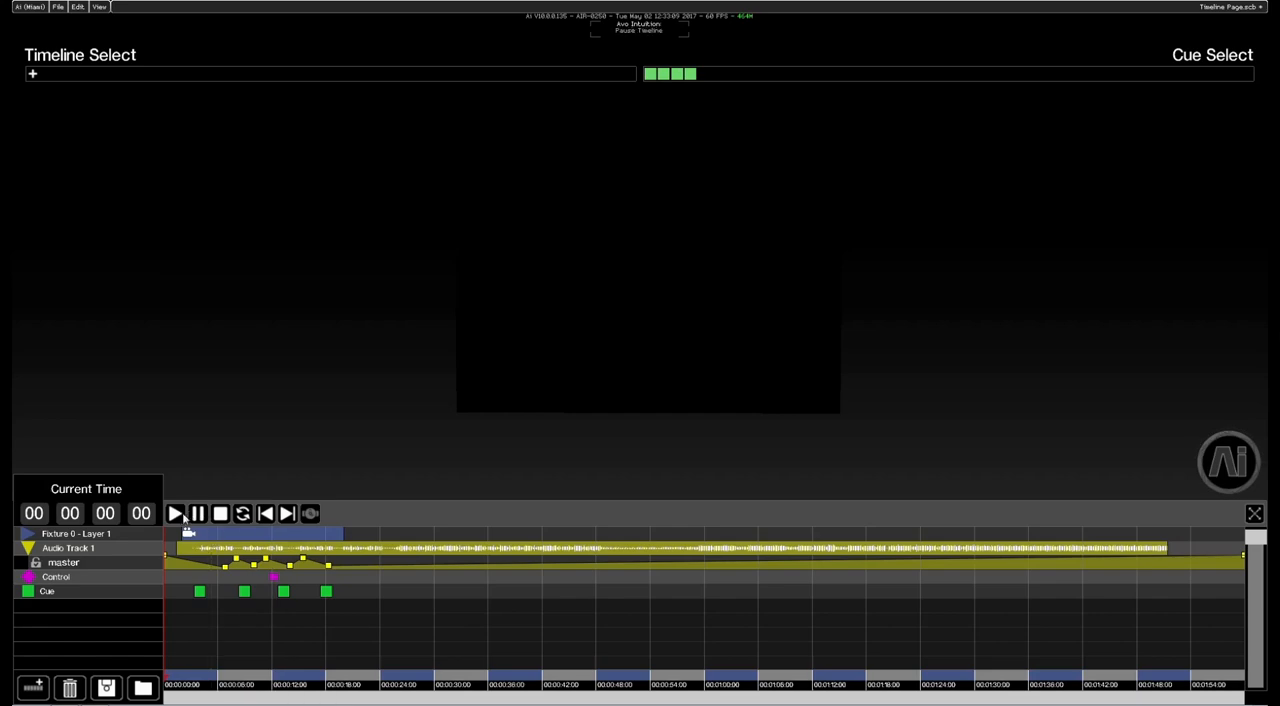
pyautogui.click(174, 513)
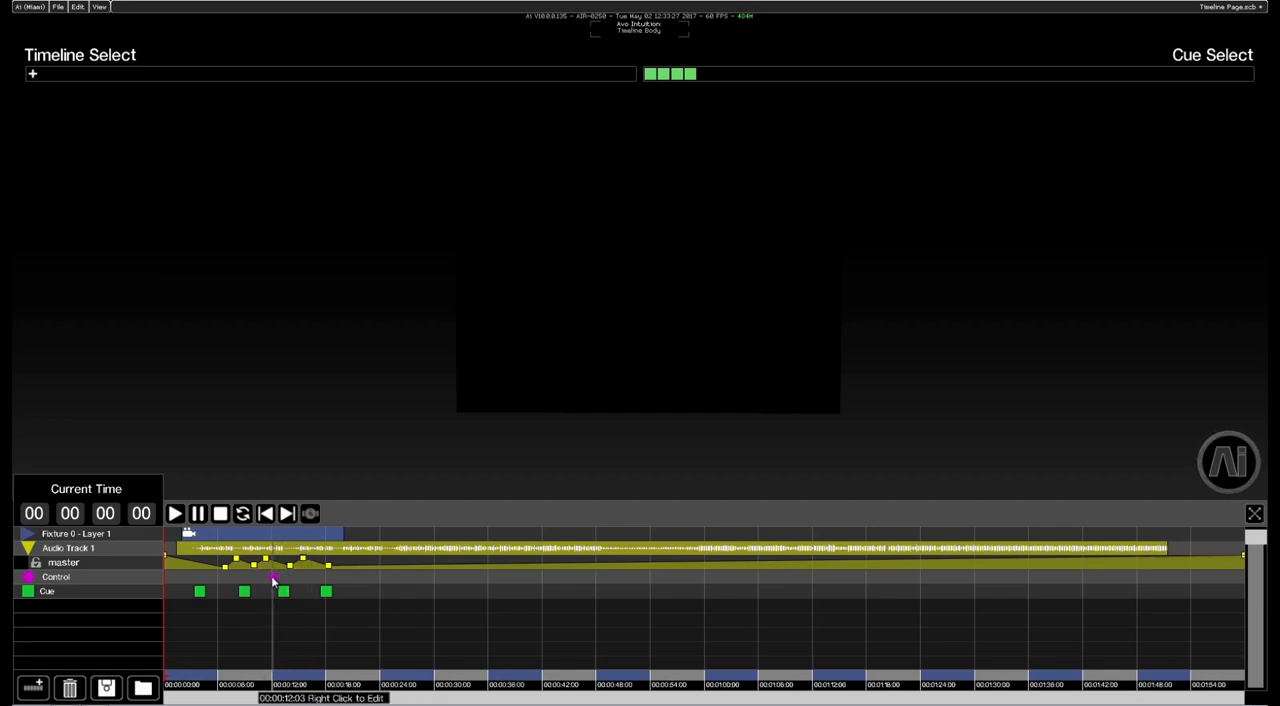
pyautogui.click(174, 513)
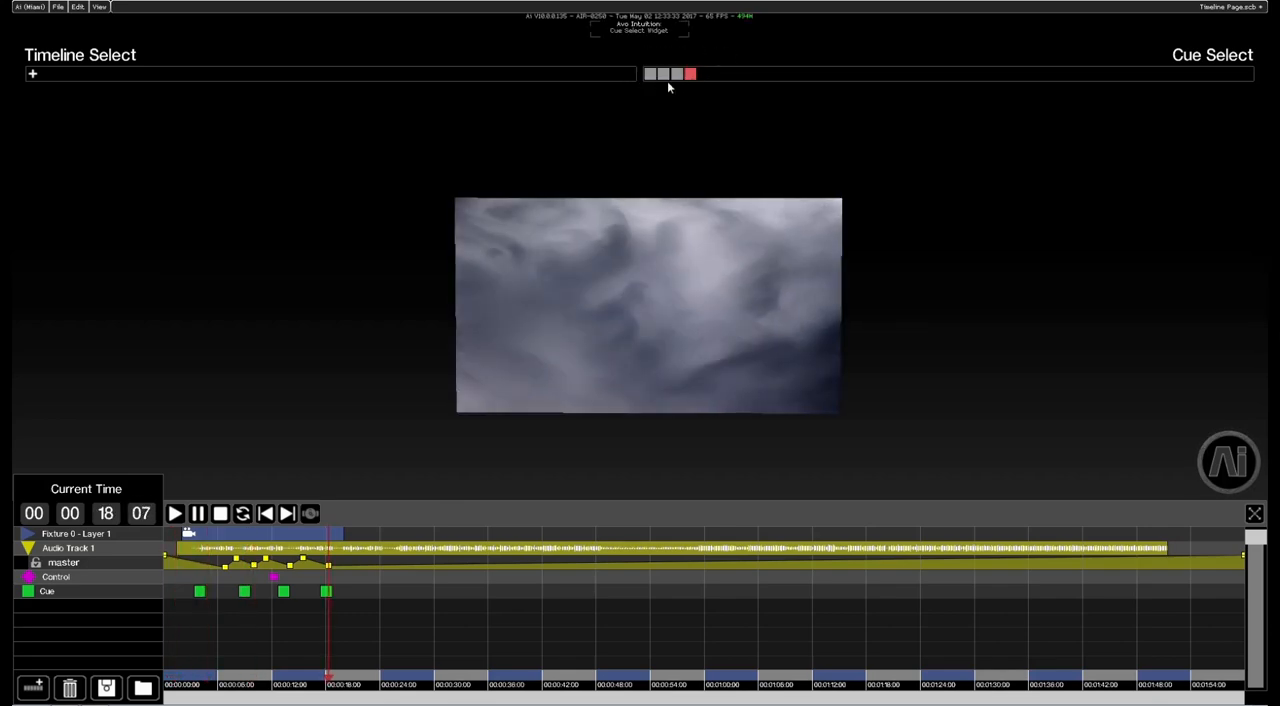
pyautogui.click(664, 74)
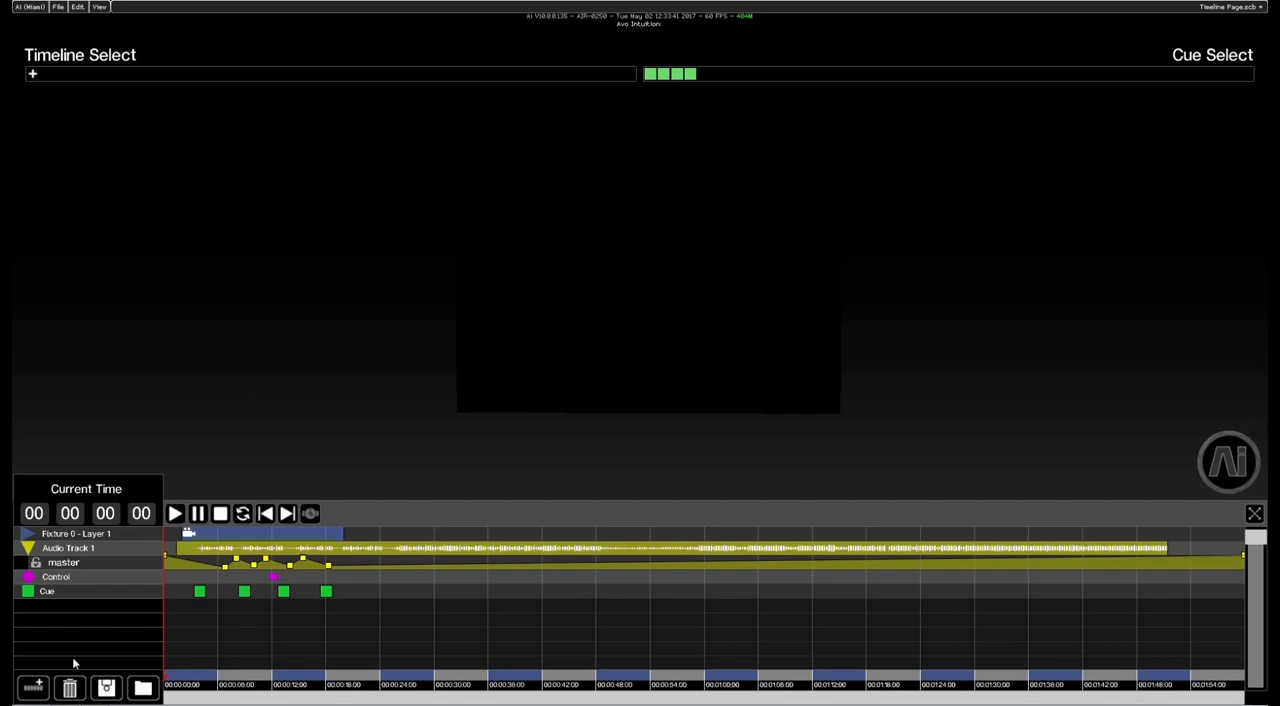
pyautogui.moveTo(106, 687)
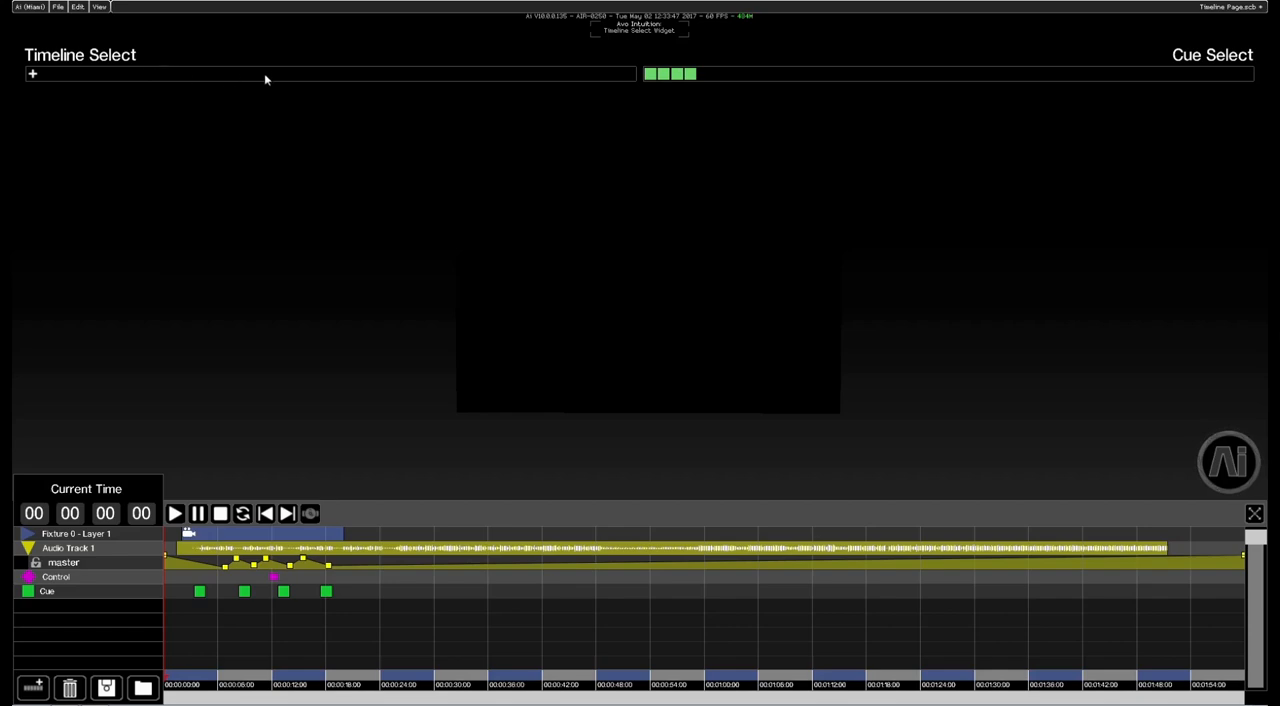
pyautogui.moveTo(290, 280)
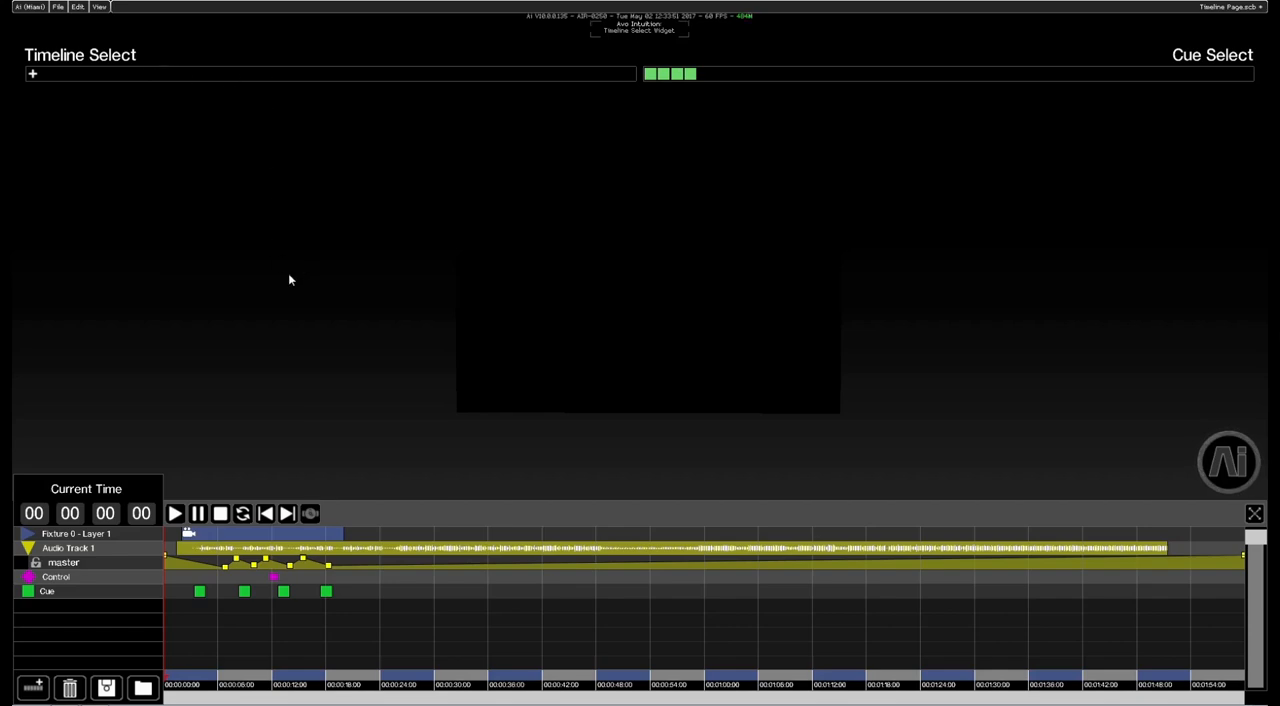
pyautogui.moveTo(118, 540)
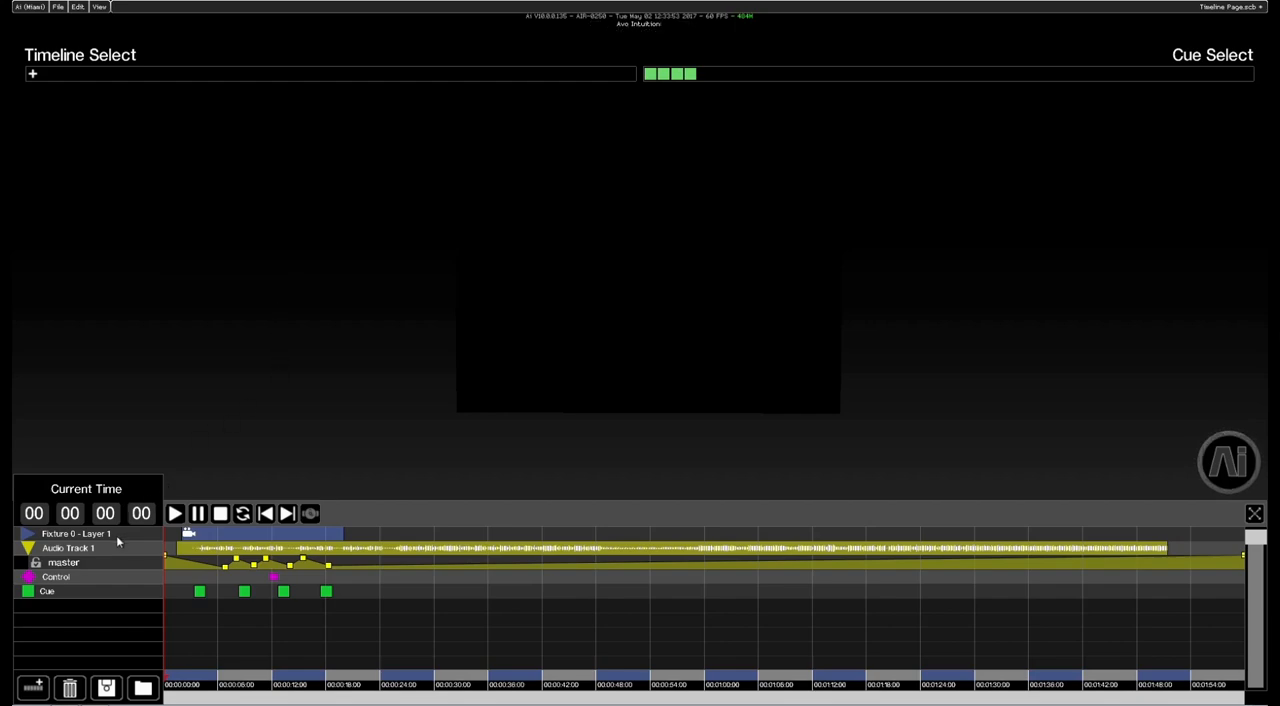
# - Select the Fixture 0 – Layer 1 track header to reveal the reassign button
pyautogui.click(75, 533)
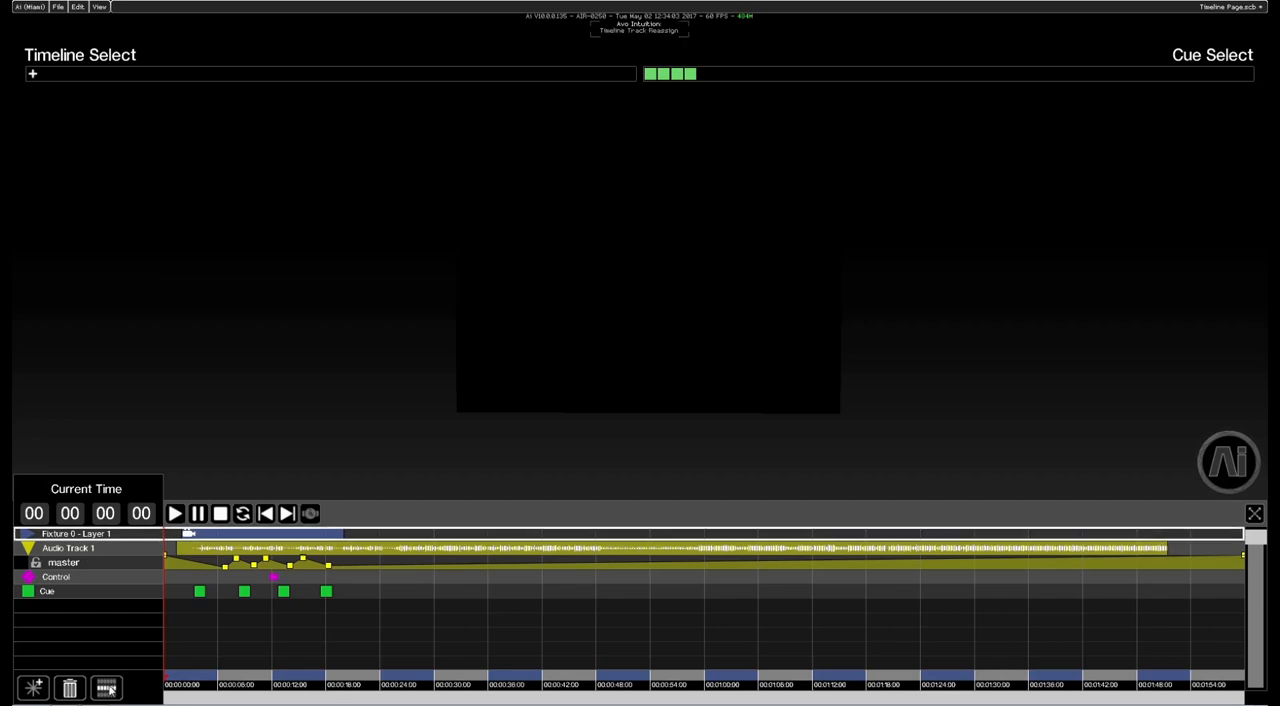
# - Reassign the video track from Layer 1 to Fixture 0 – Layer 3
pyautogui.click(75, 533)
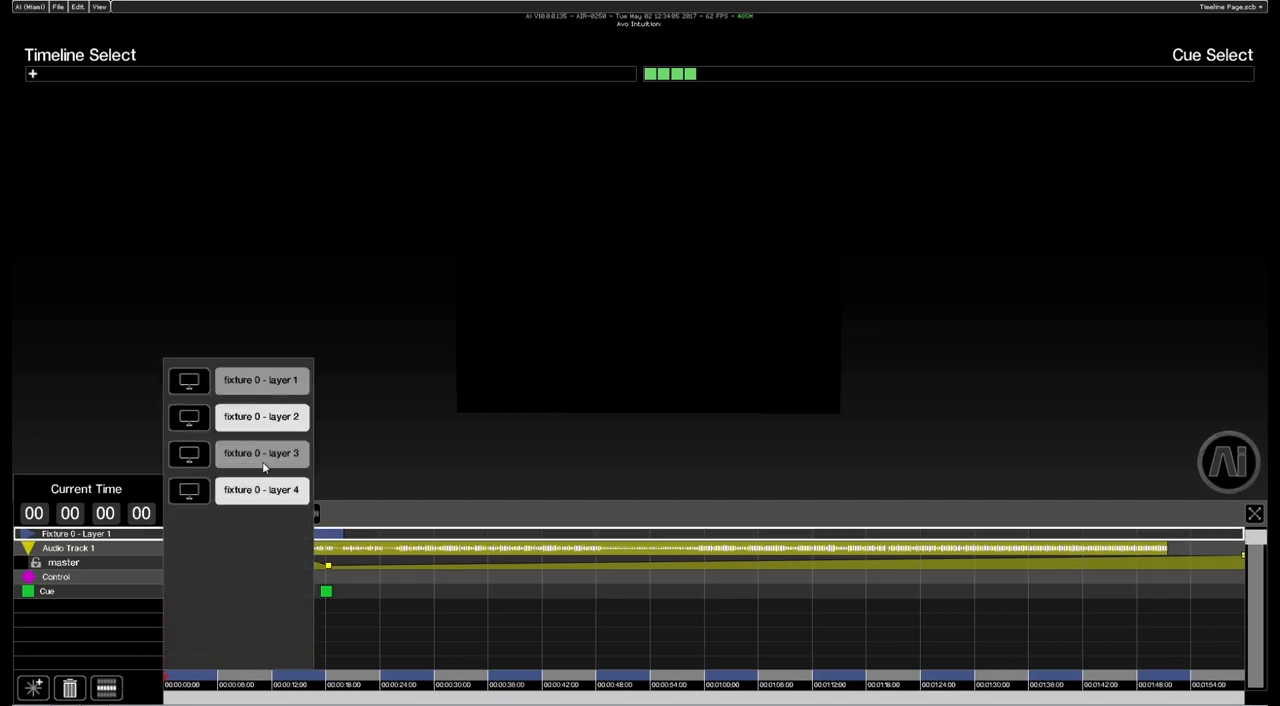
pyautogui.moveTo(282, 408)
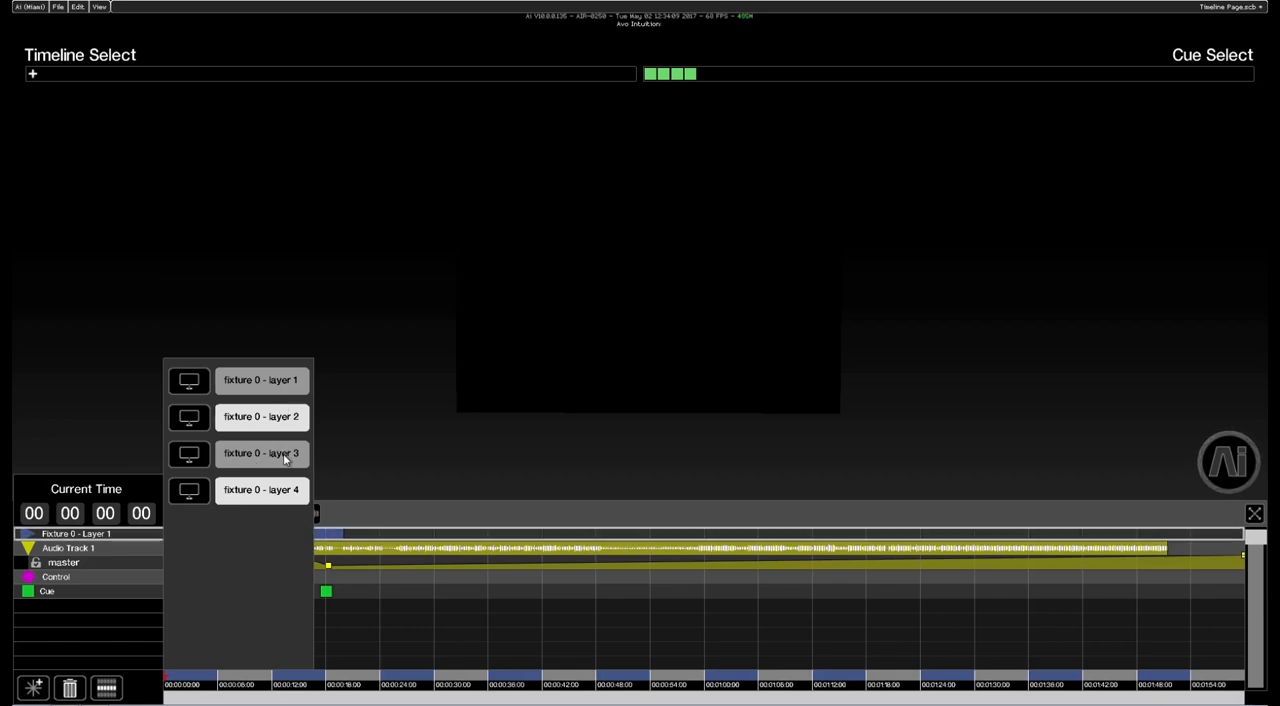
pyautogui.click(261, 453)
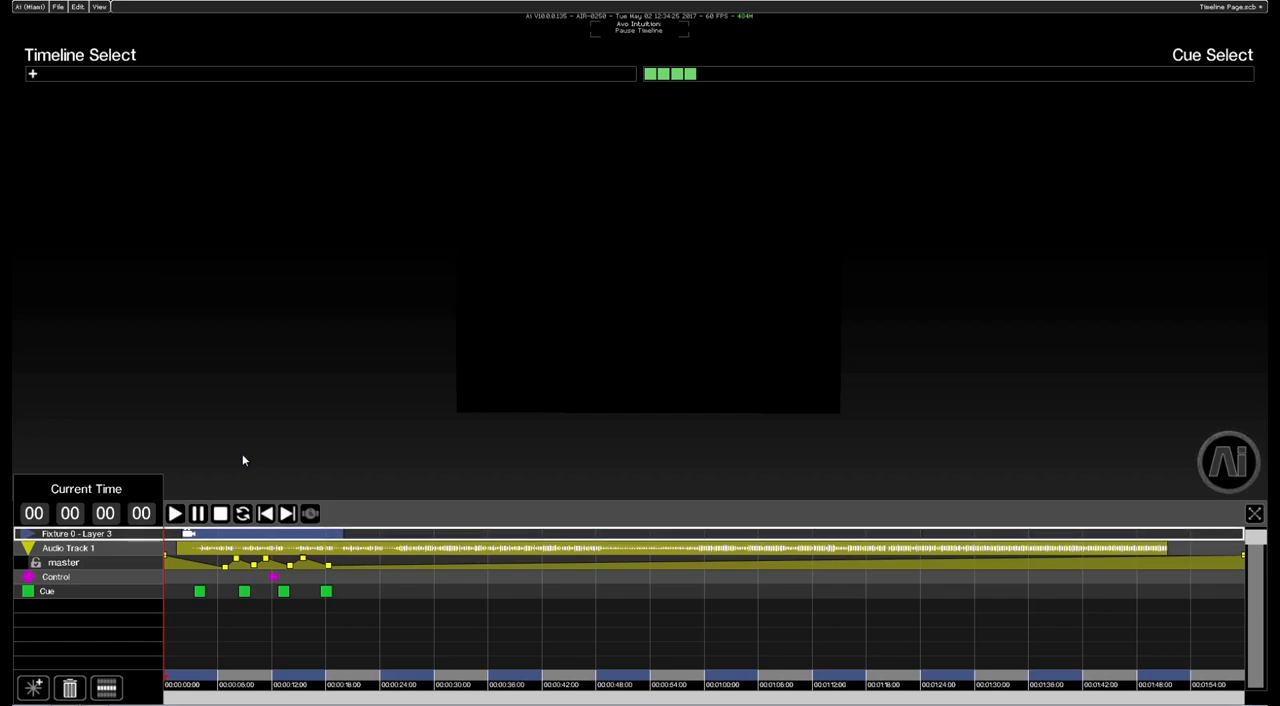
pyautogui.moveTo(1181, 428)
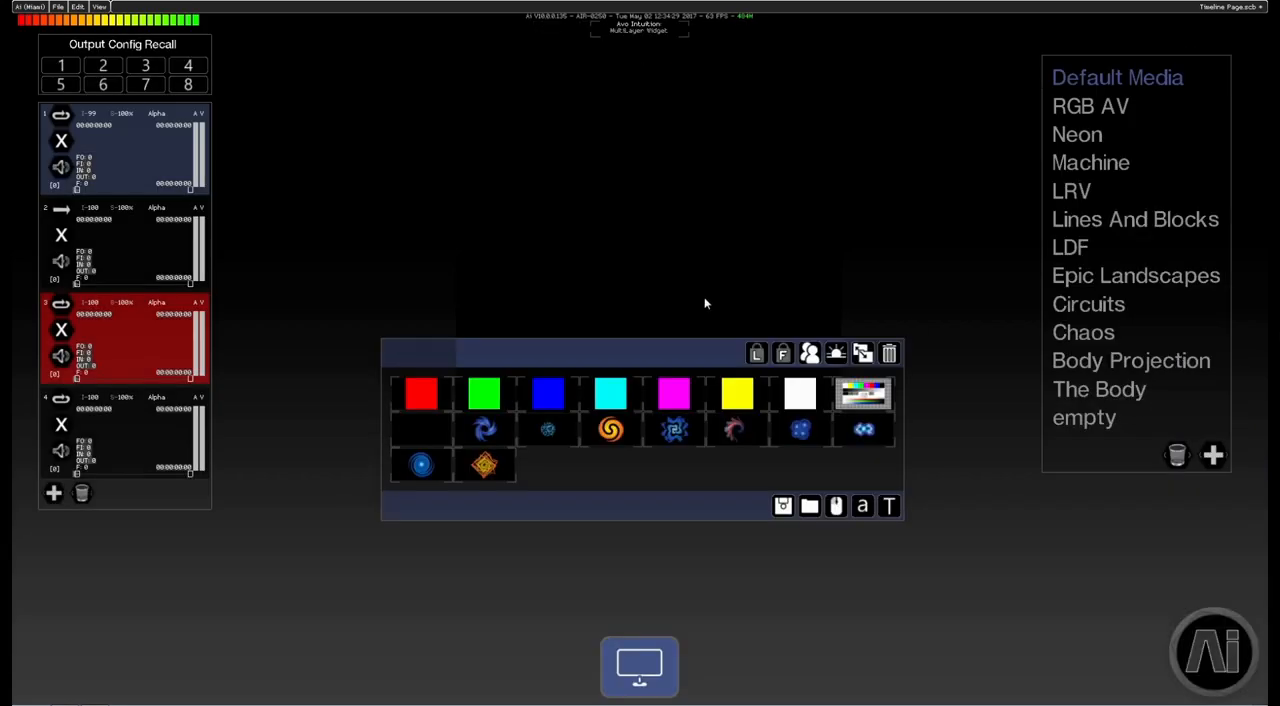
pyautogui.moveTo(224, 356)
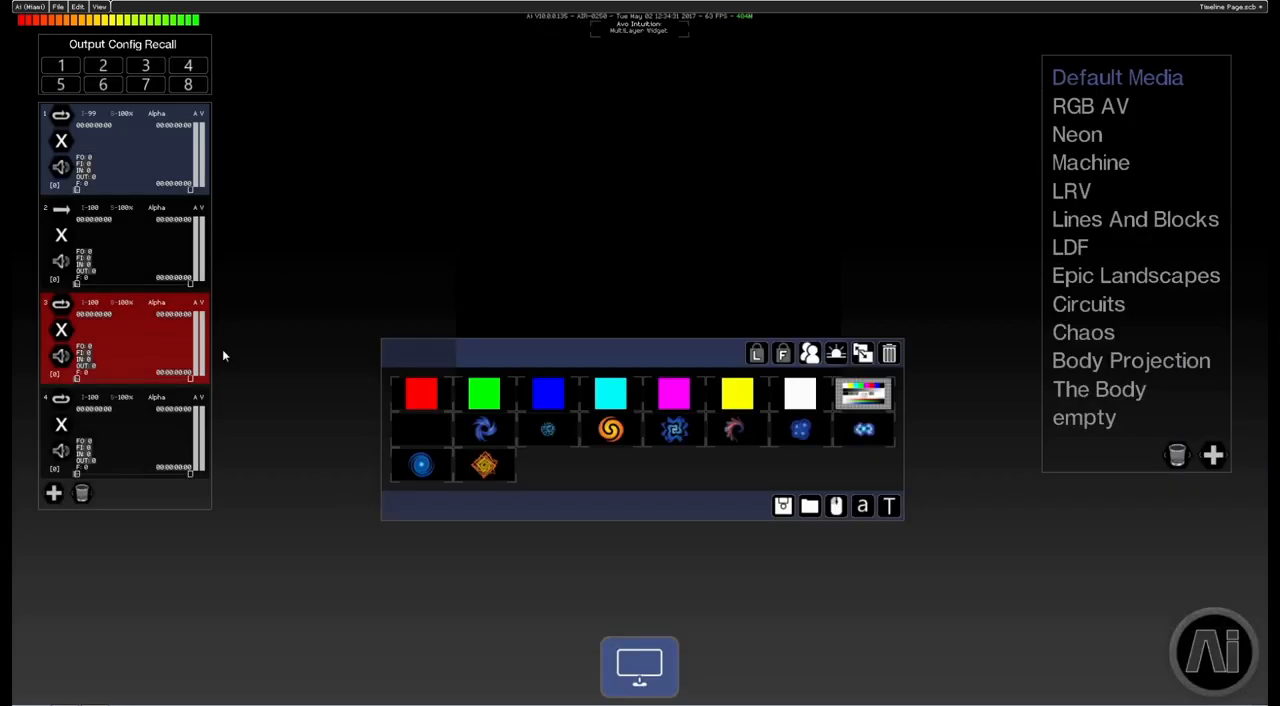